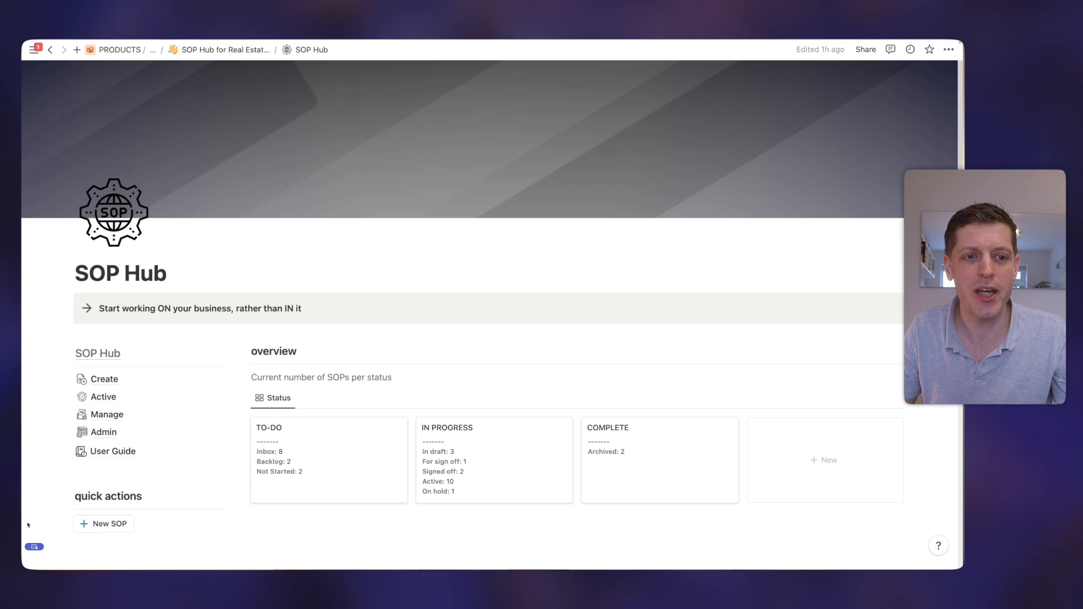
# Create a new untitled SOP with Inbox status via + New SOP, then return to the hub.
pyautogui.click(110, 524)
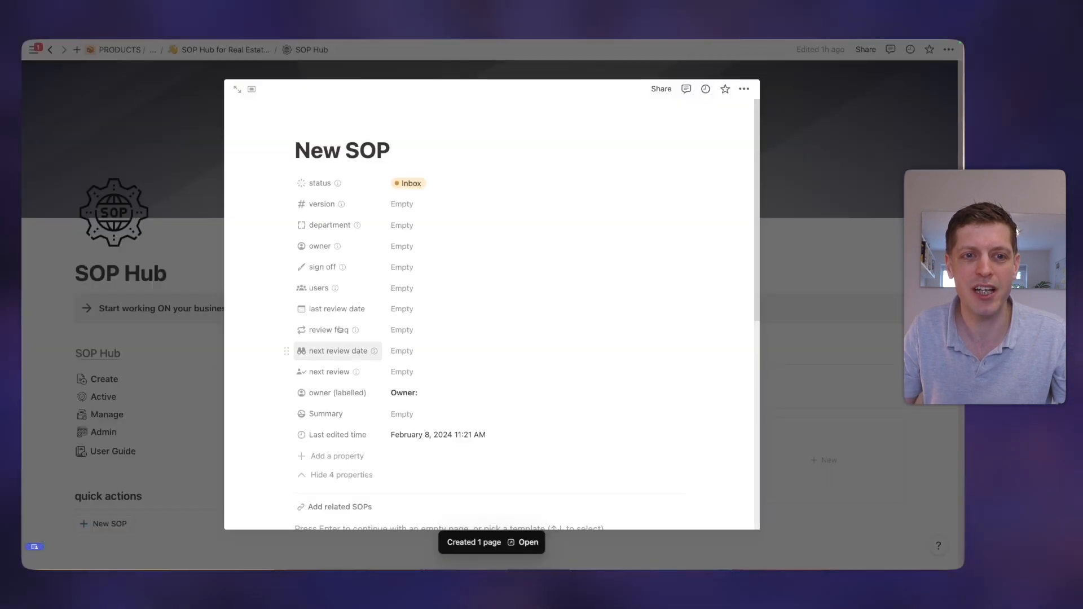
pyautogui.doubleClick(341, 150)
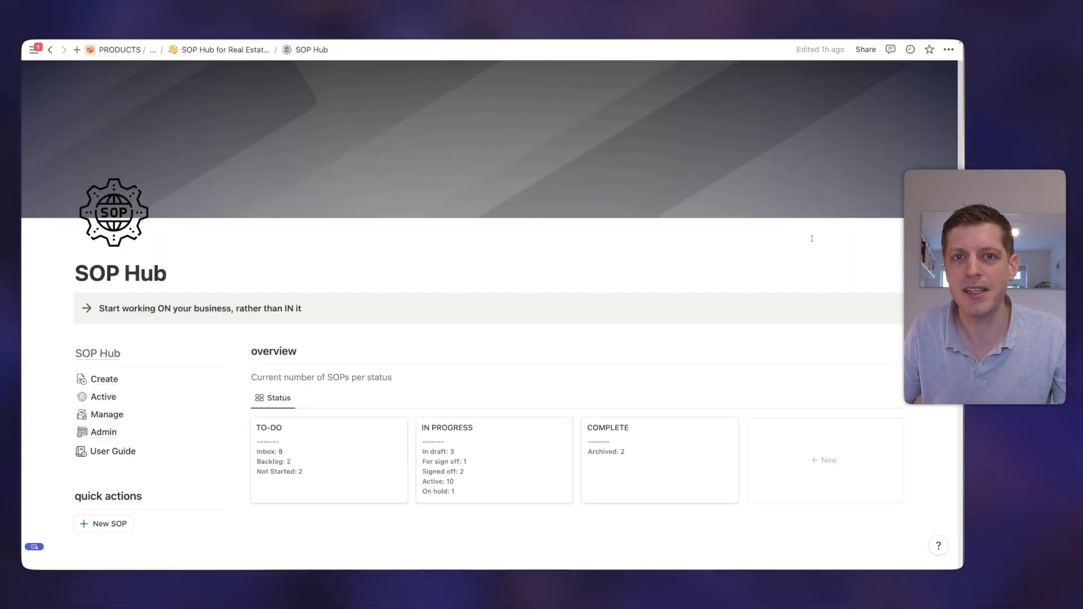
# On the lifecycle in-development board, move 'How to Pay staff' from Not started into In draft.
pyautogui.scroll(-3)
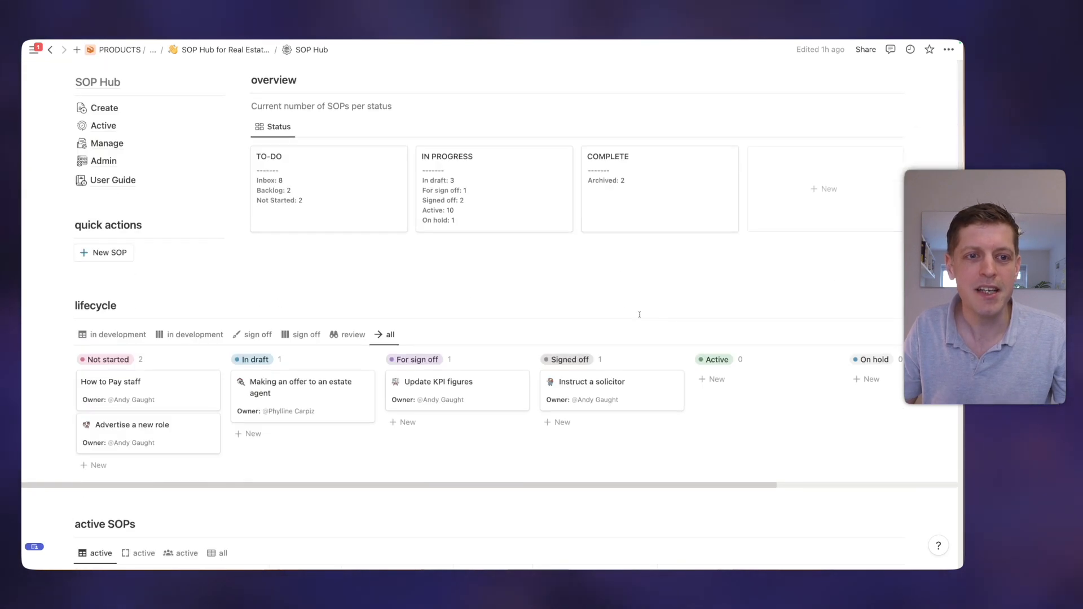
pyautogui.scroll(-3)
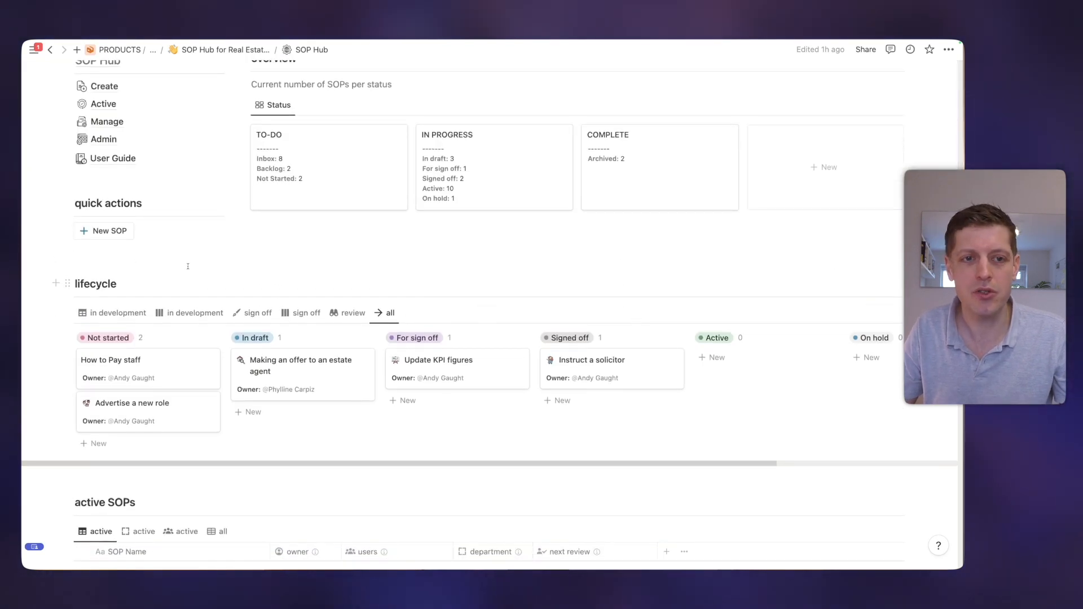
pyautogui.click(116, 313)
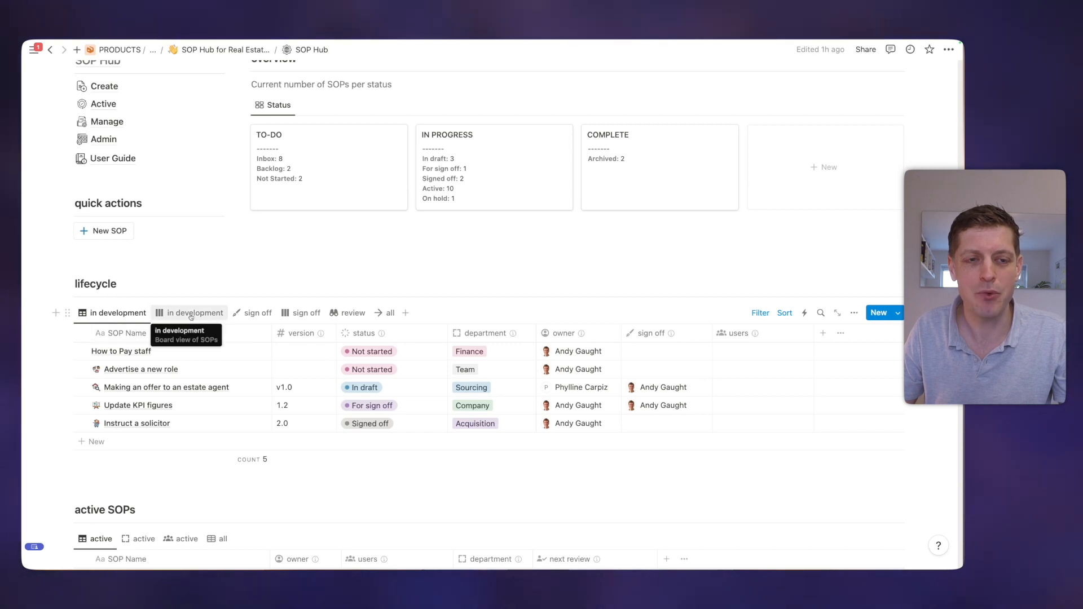
pyautogui.click(194, 313)
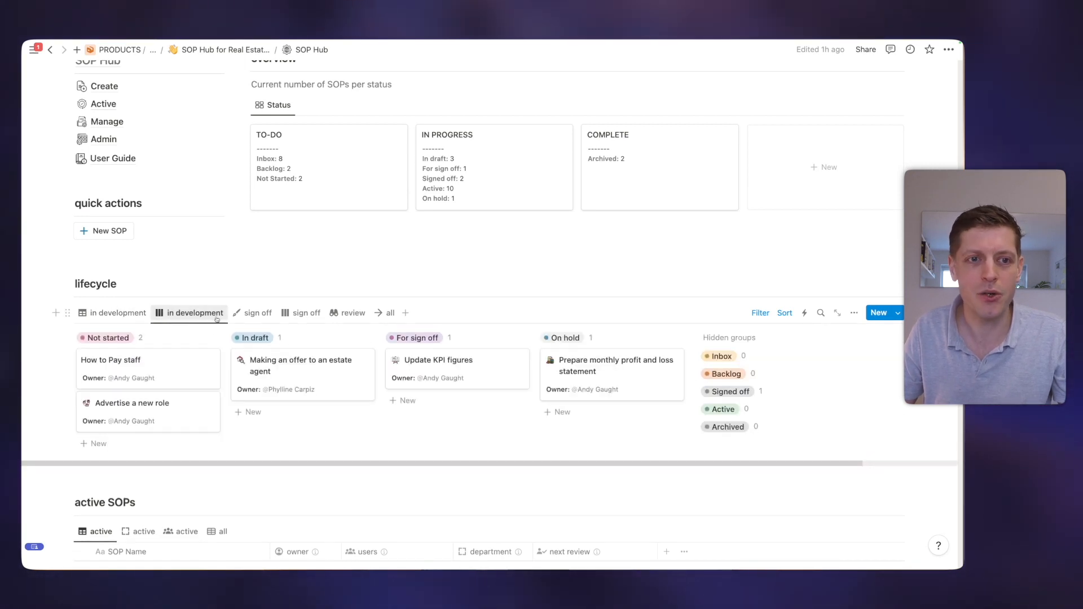
pyautogui.moveTo(131, 368); pyautogui.dragTo(297, 404)
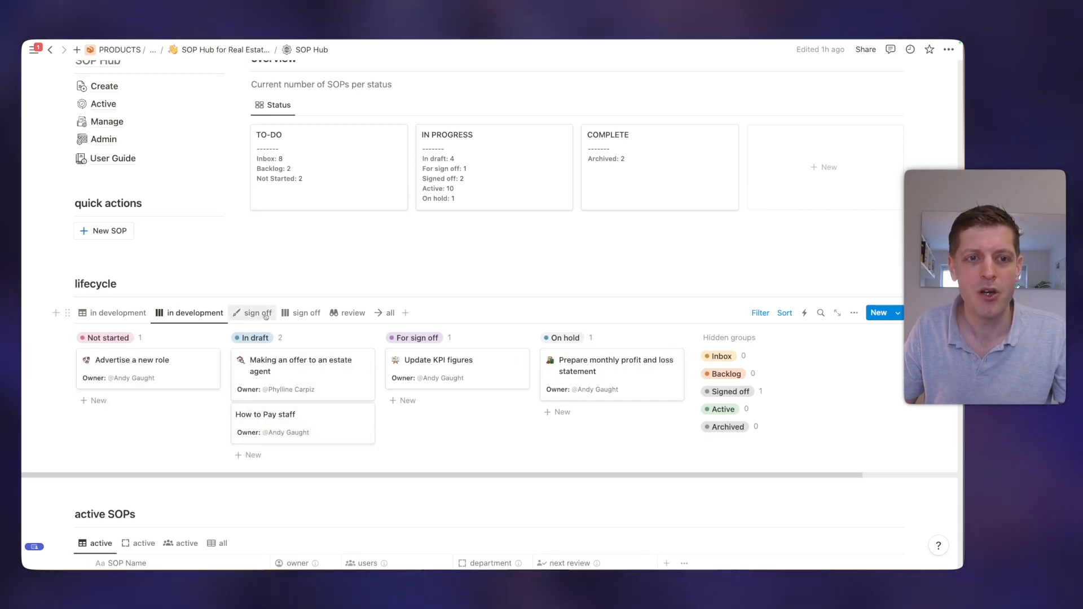
# Browse the lifecycle sign-off, review-date and all-by-status views.
pyautogui.click(257, 313)
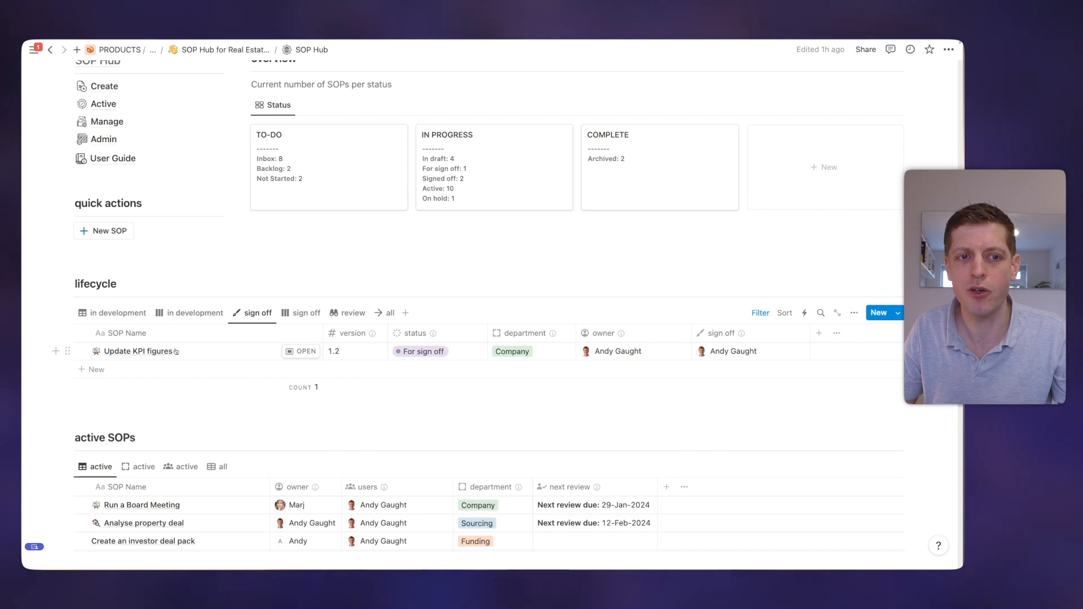
pyautogui.click(306, 313)
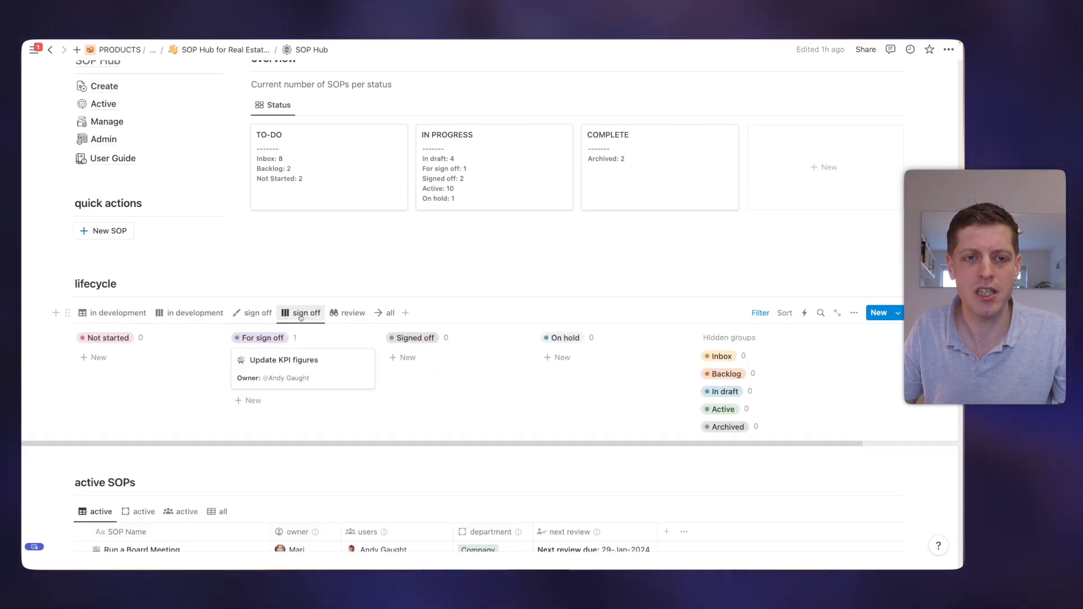
pyautogui.moveTo(352, 313)
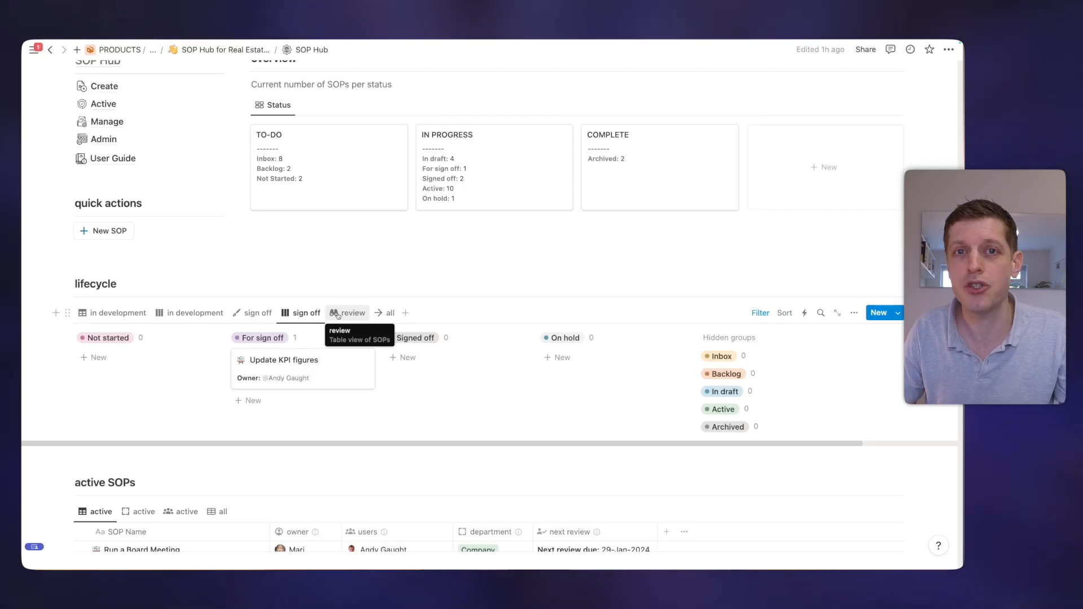
pyautogui.click(352, 312)
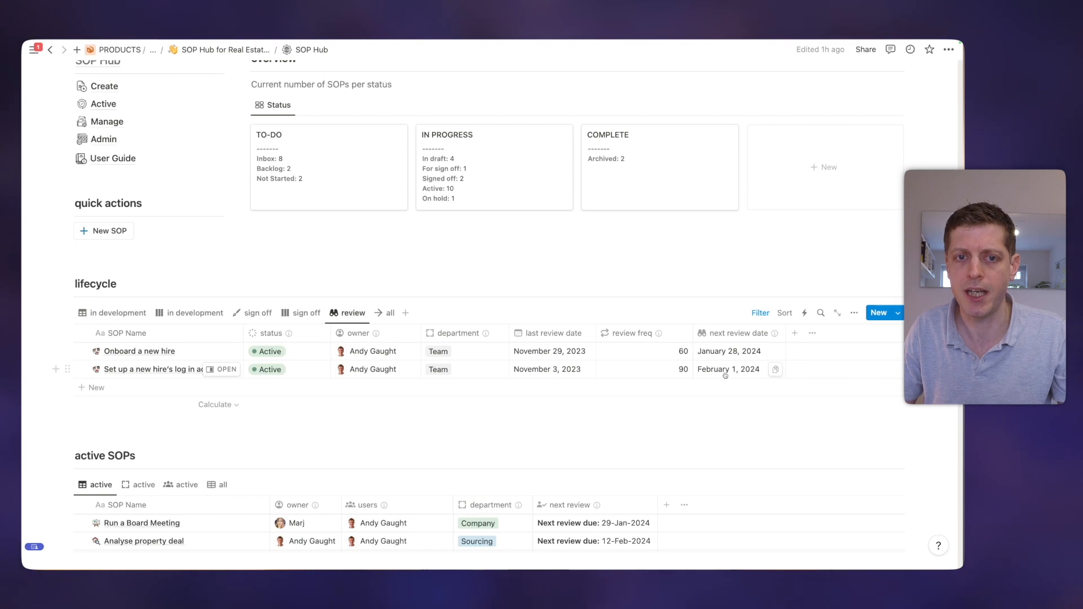
pyautogui.moveTo(485, 286)
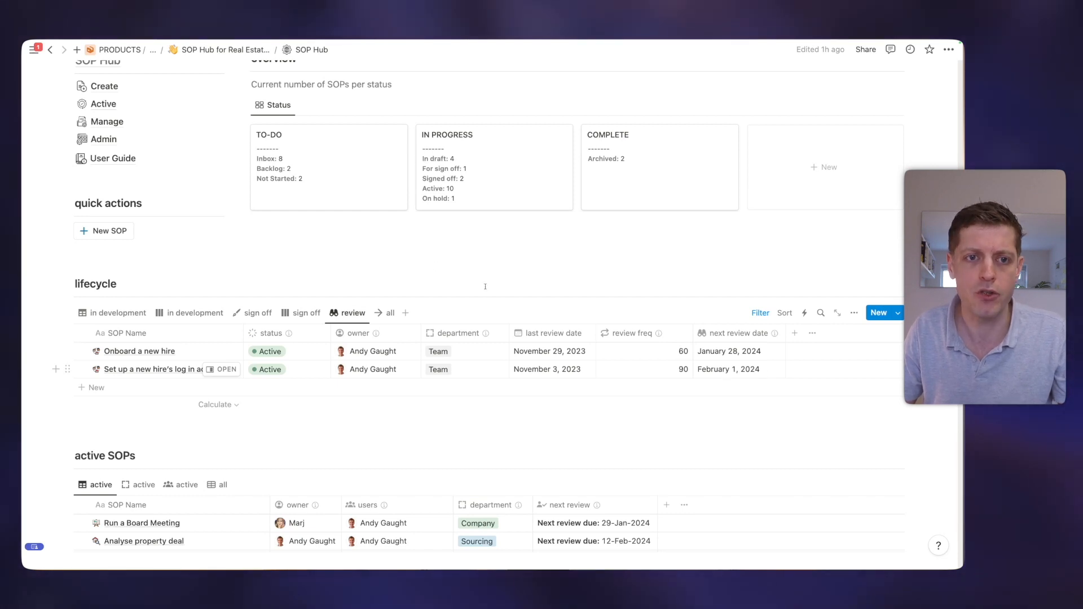
pyautogui.click(389, 312)
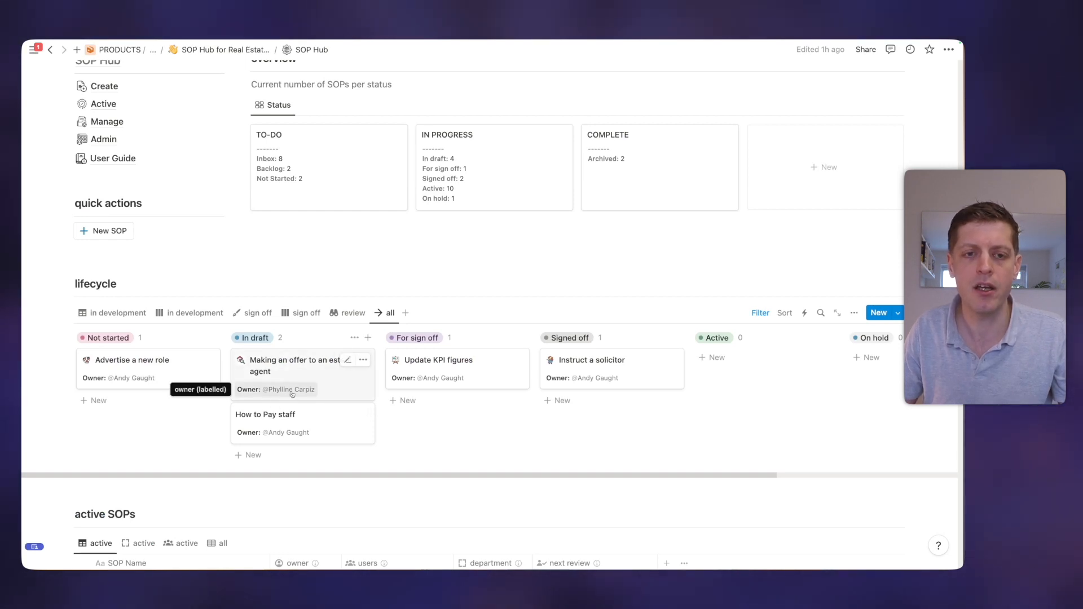
pyautogui.moveTo(583, 378)
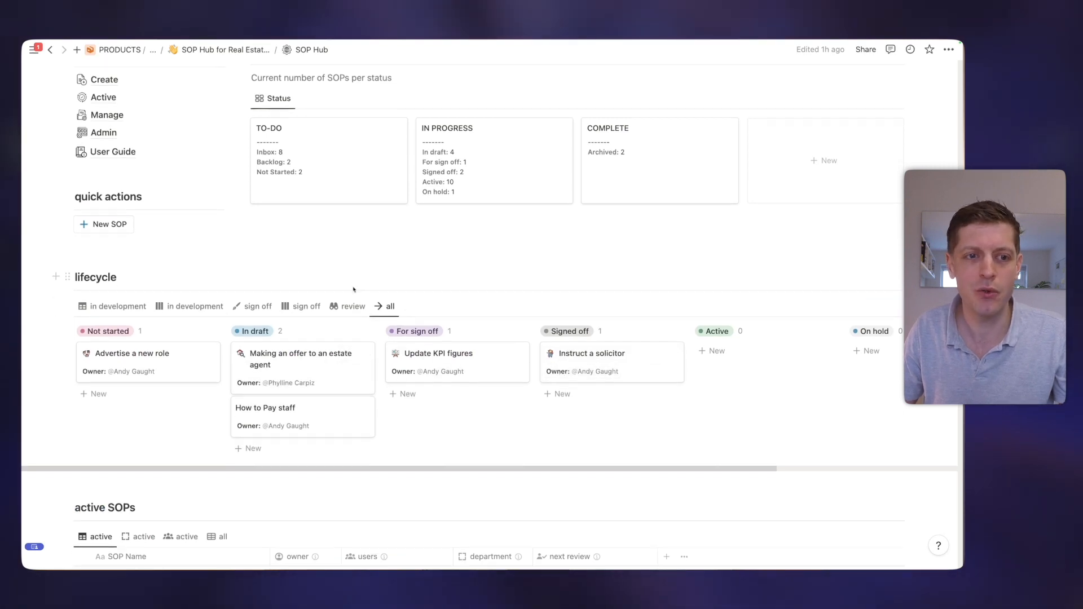
pyautogui.scroll(-3)
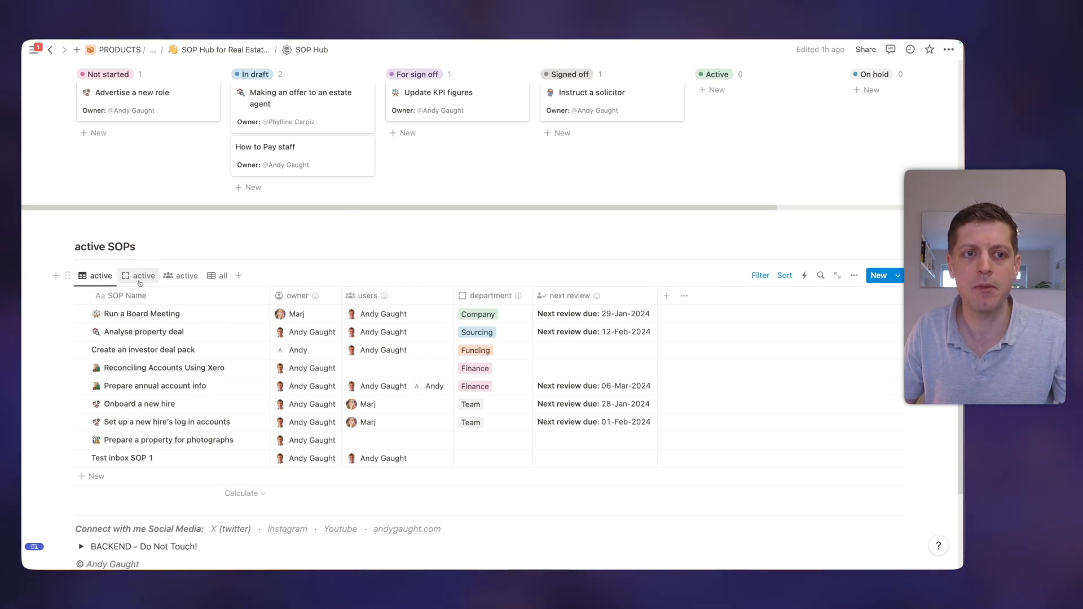
pyautogui.click(145, 276)
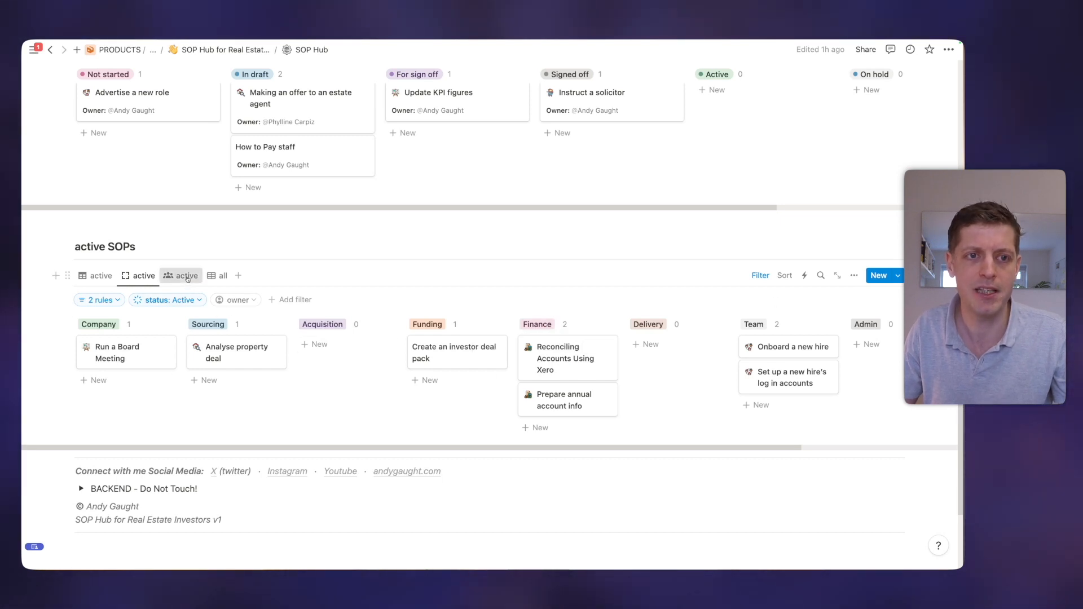
pyautogui.click(180, 275)
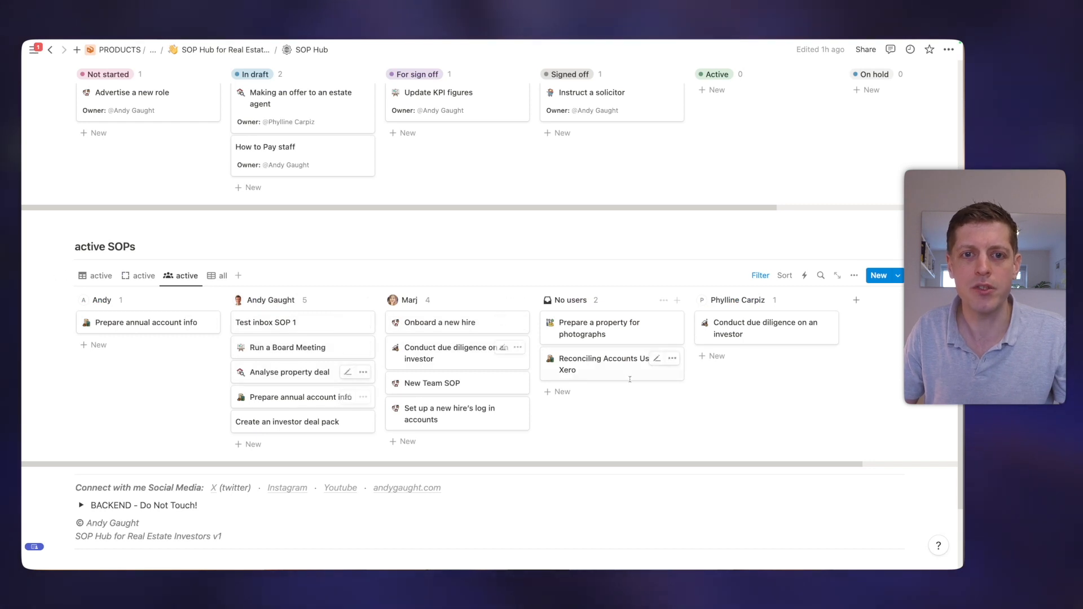
pyautogui.click(223, 275)
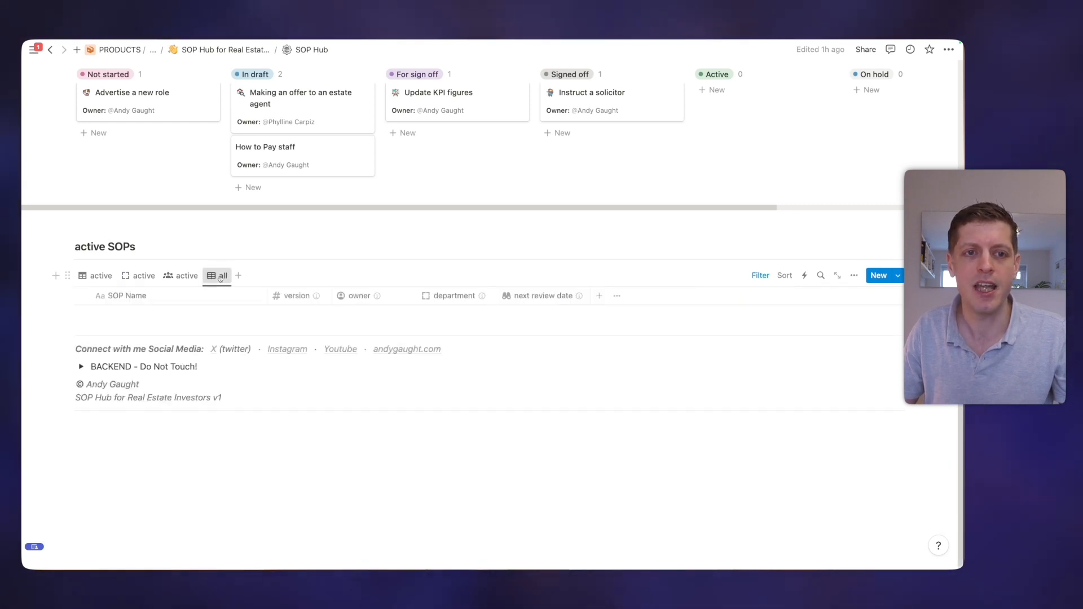
pyautogui.scroll(-3)
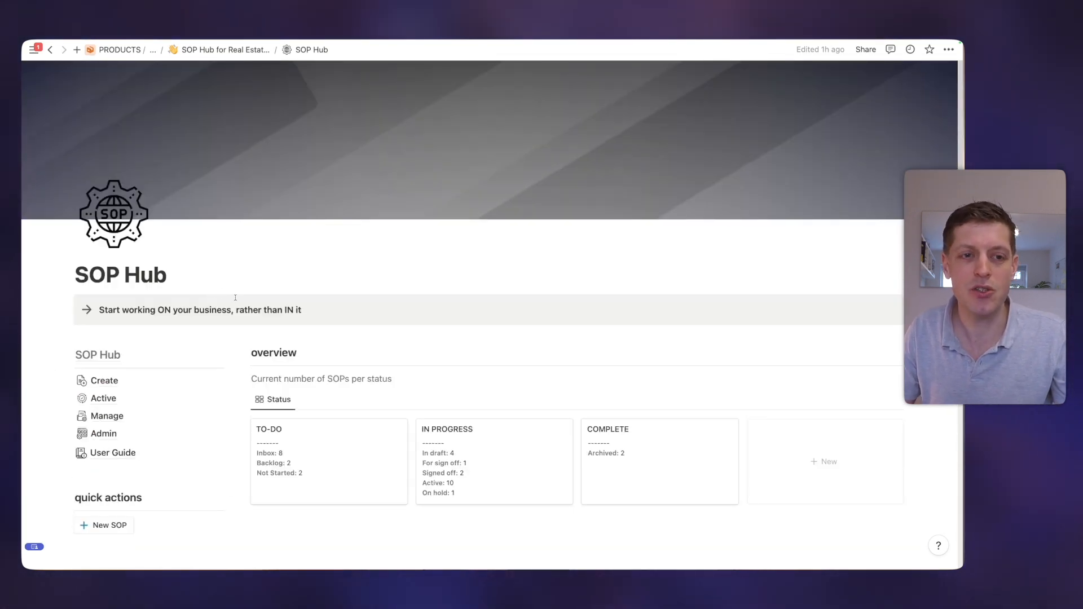
# Open the Create page and scroll through its inbox and to-do boards.
pyautogui.scroll(-3)
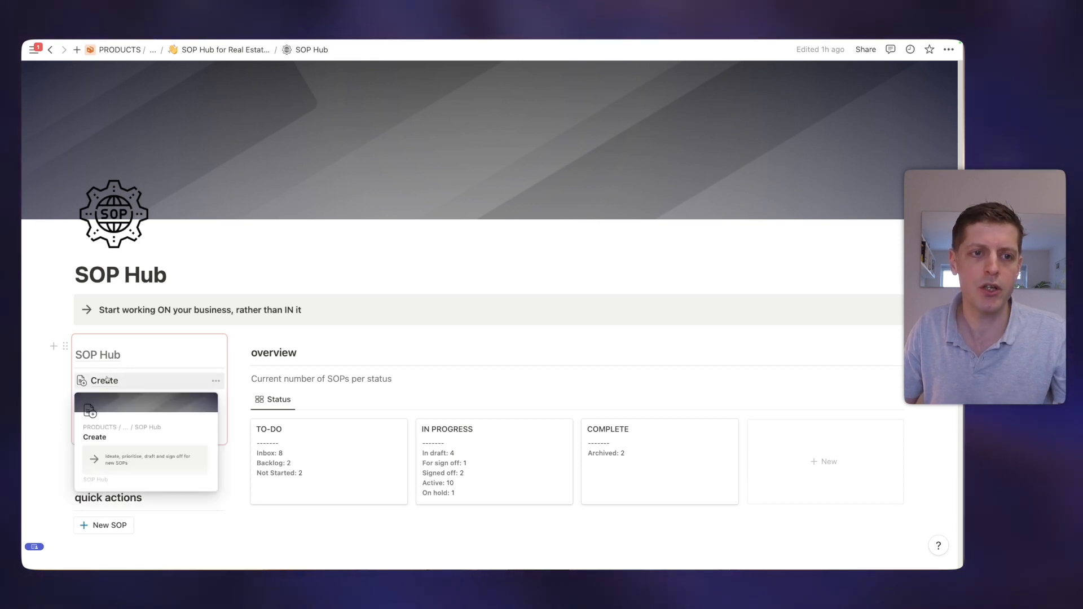
pyautogui.click(103, 380)
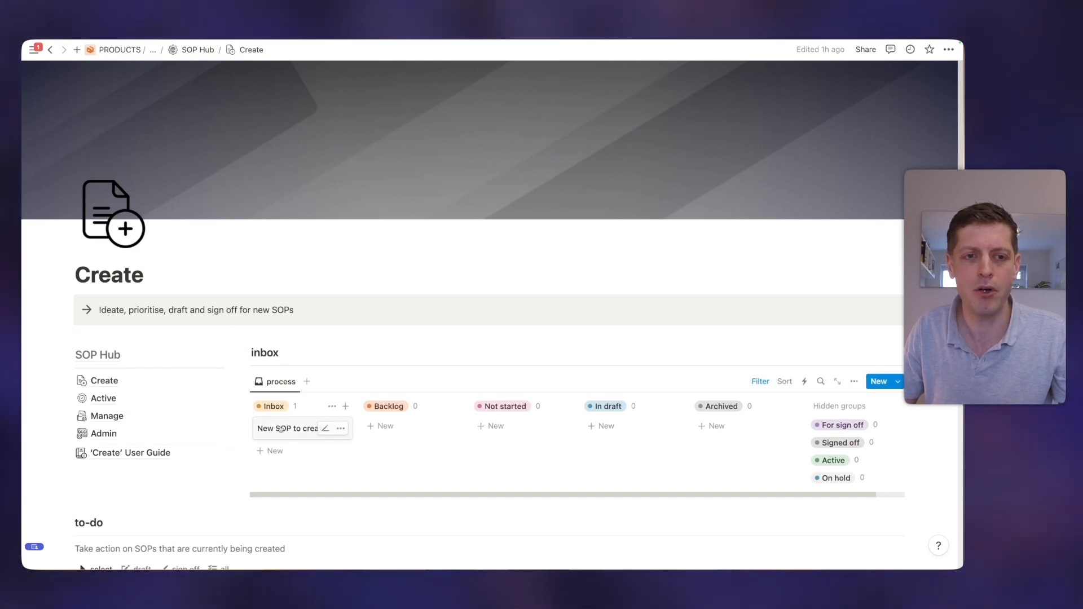
pyautogui.scroll(-3)
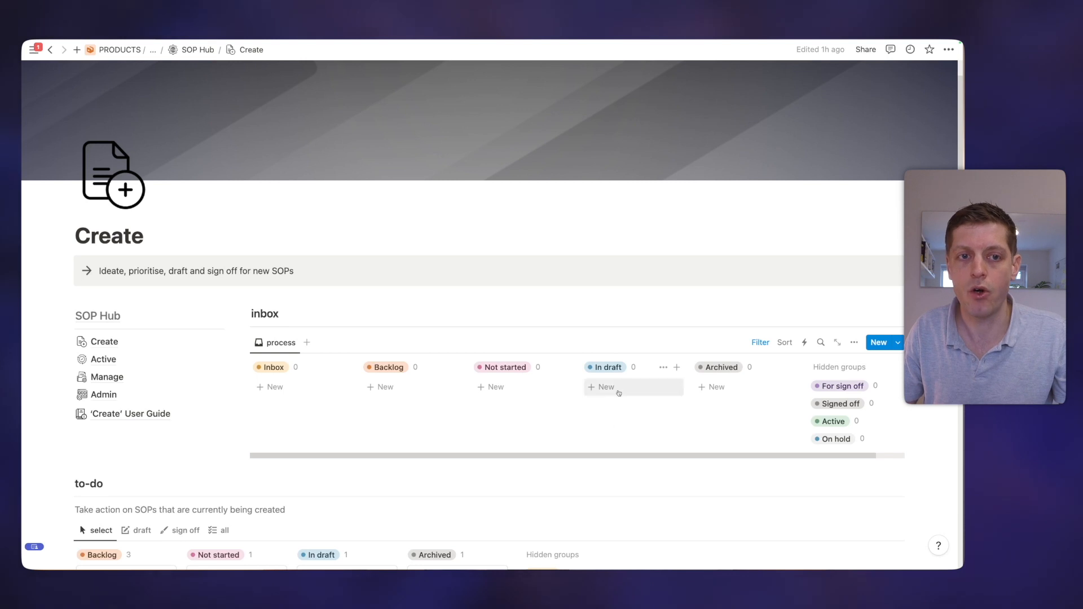
pyautogui.scroll(-3)
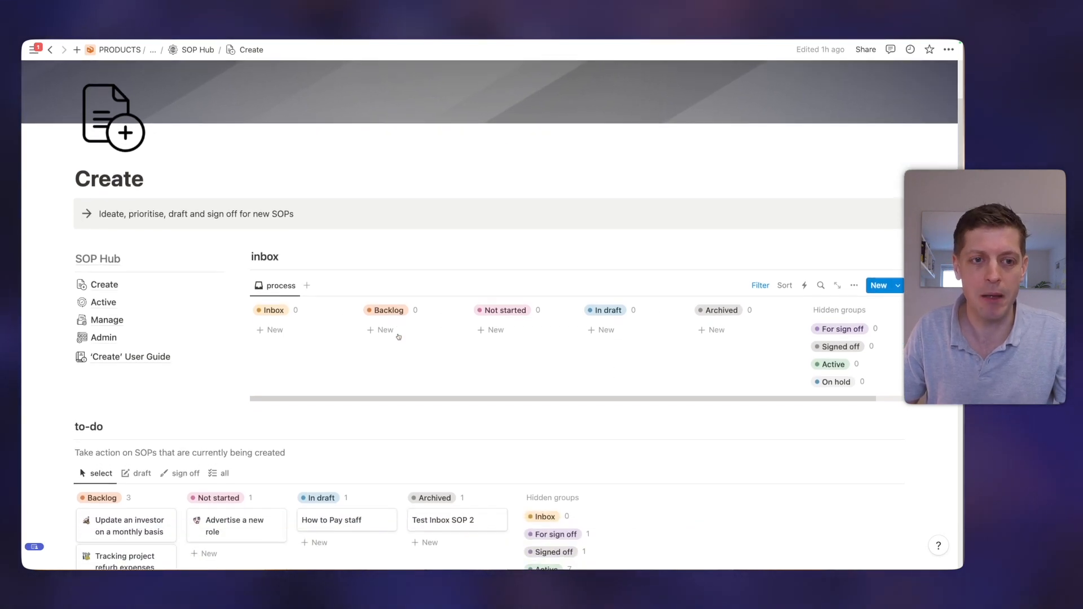
pyautogui.scroll(-3)
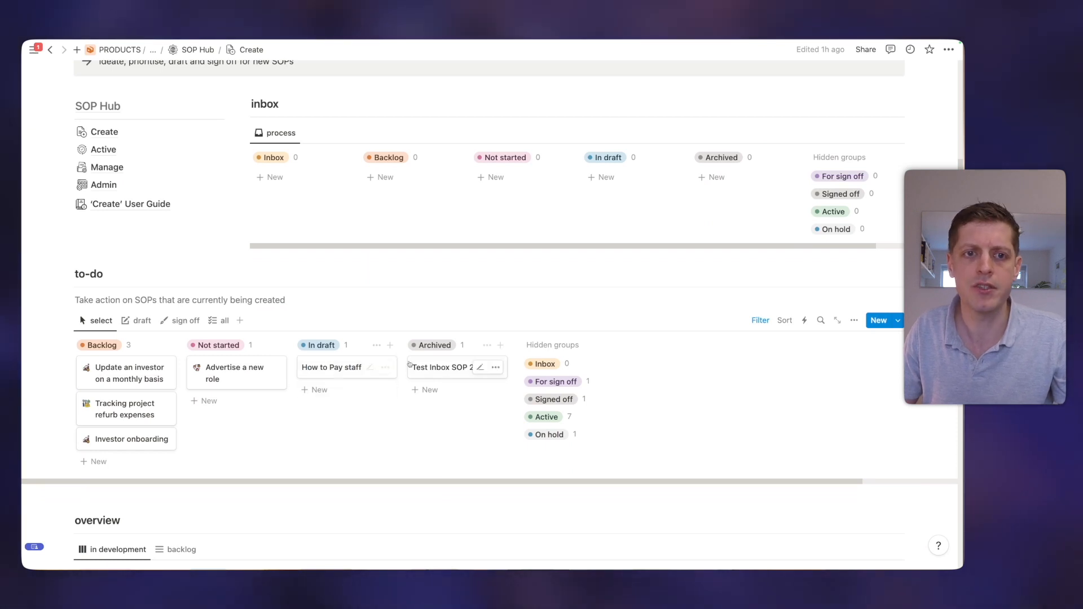
# Assign an owner to 'Find a project builder' and move 'Quarterly Performance Review' to For sign off.
pyautogui.scroll(-3)
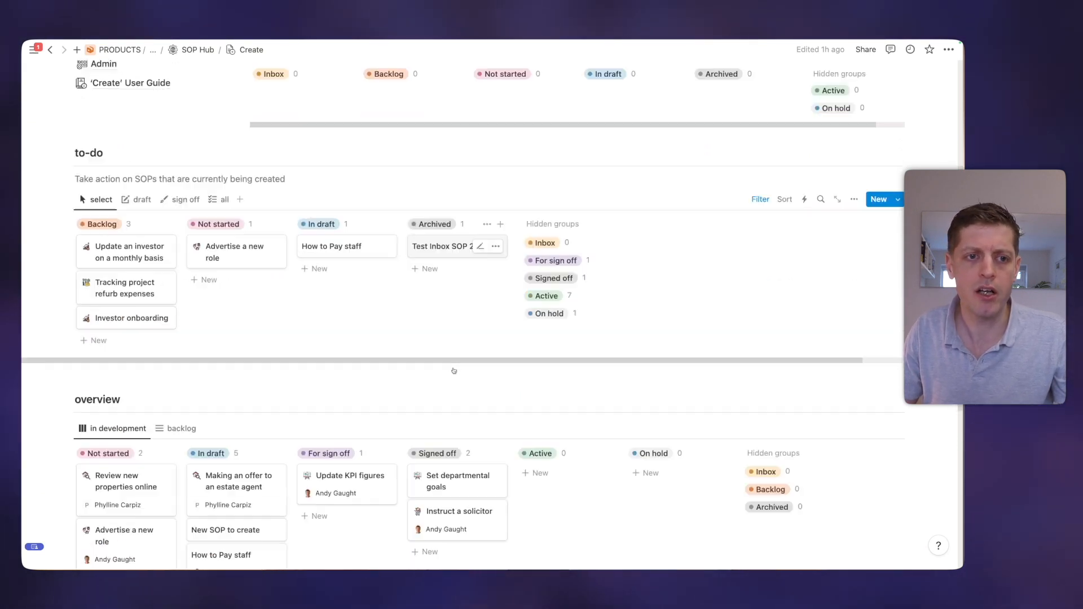
pyautogui.scroll(-3)
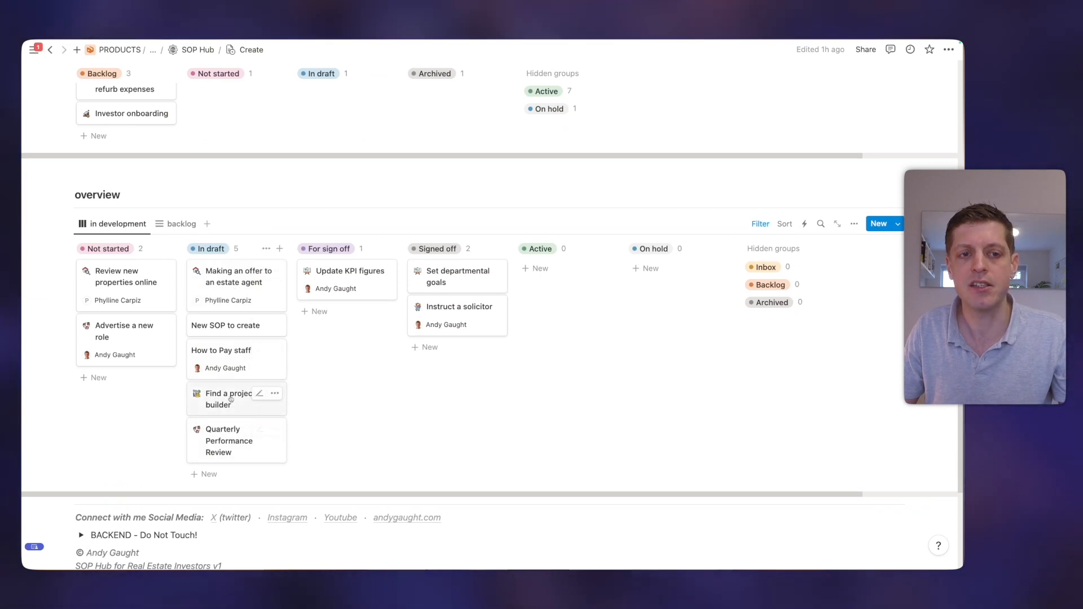
pyautogui.moveTo(260, 394)
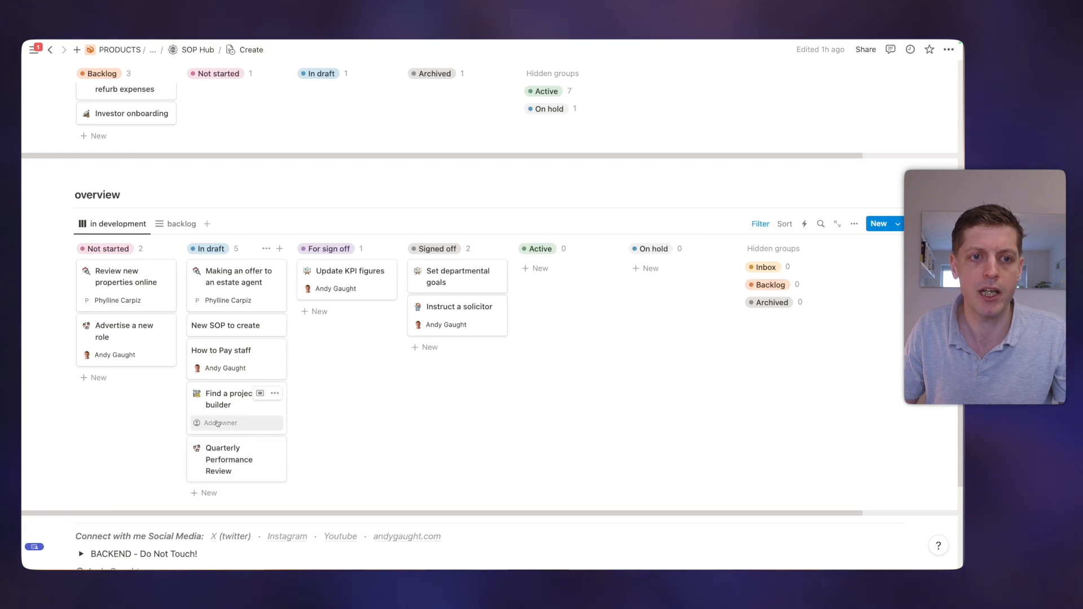
pyautogui.click(220, 423)
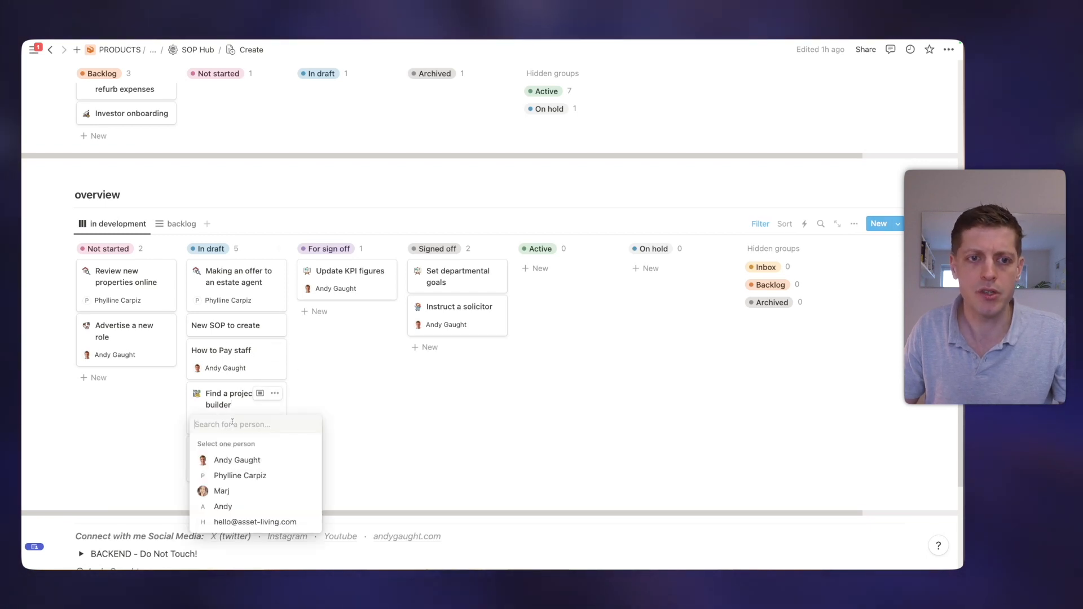
pyautogui.click(221, 491)
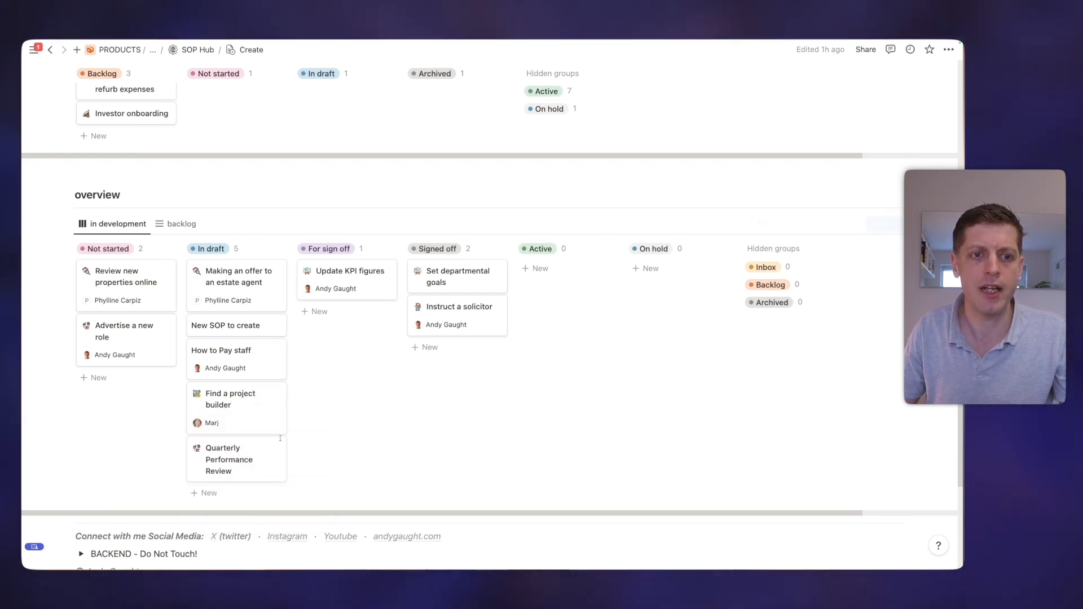
pyautogui.moveTo(248, 459)
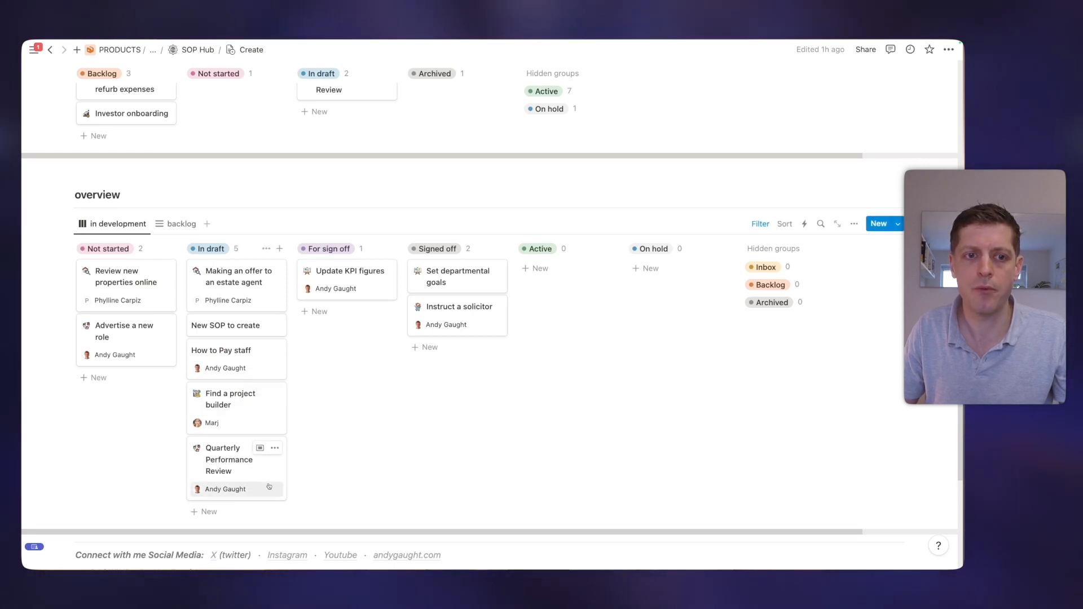
pyautogui.moveTo(236, 459); pyautogui.dragTo(340, 325)
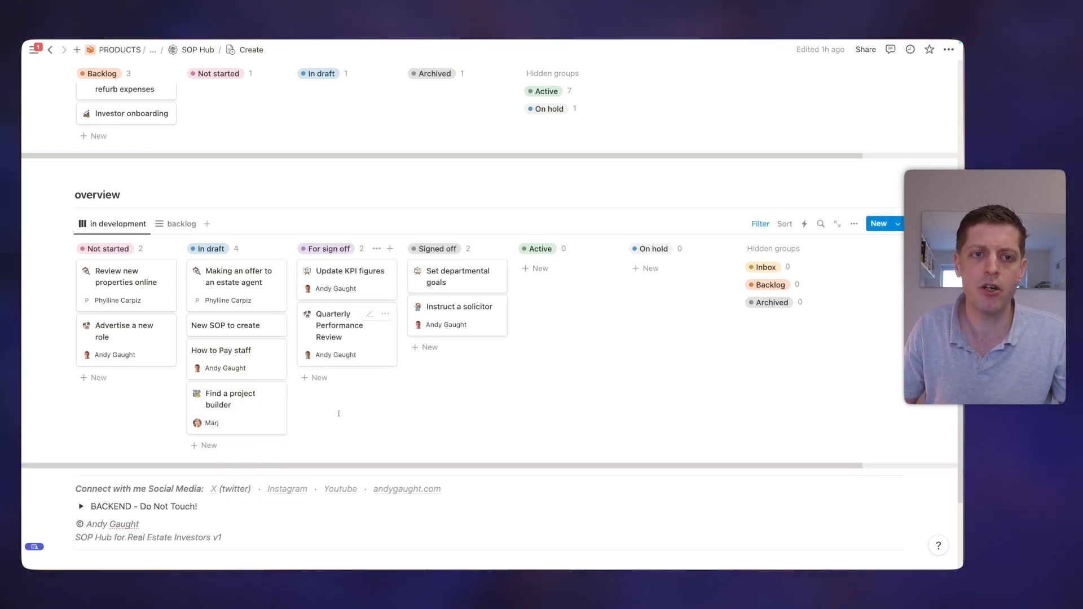
pyautogui.click(339, 325)
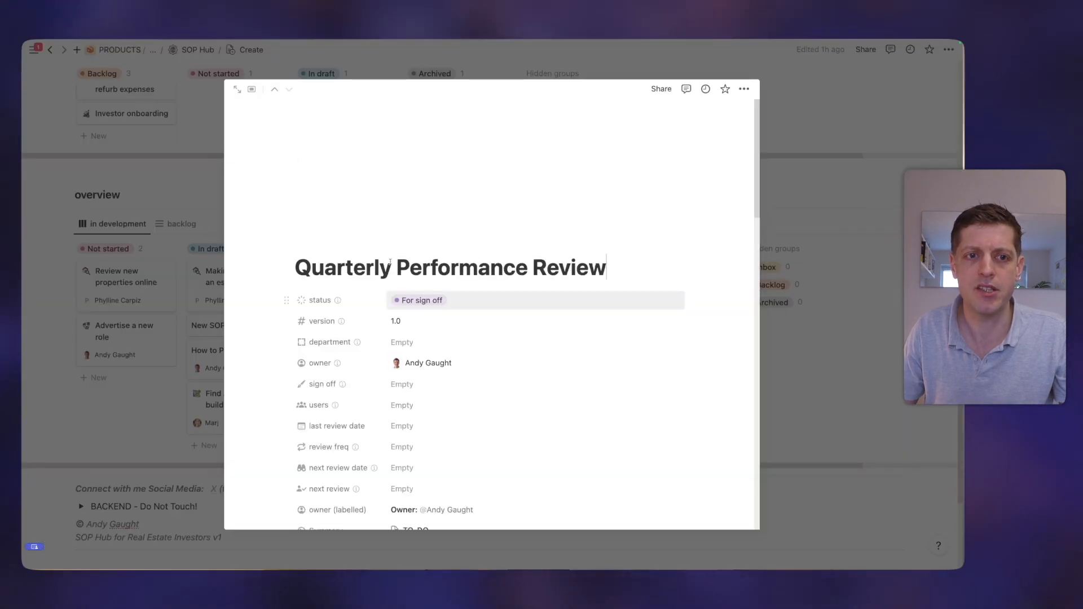
pyautogui.click(402, 384)
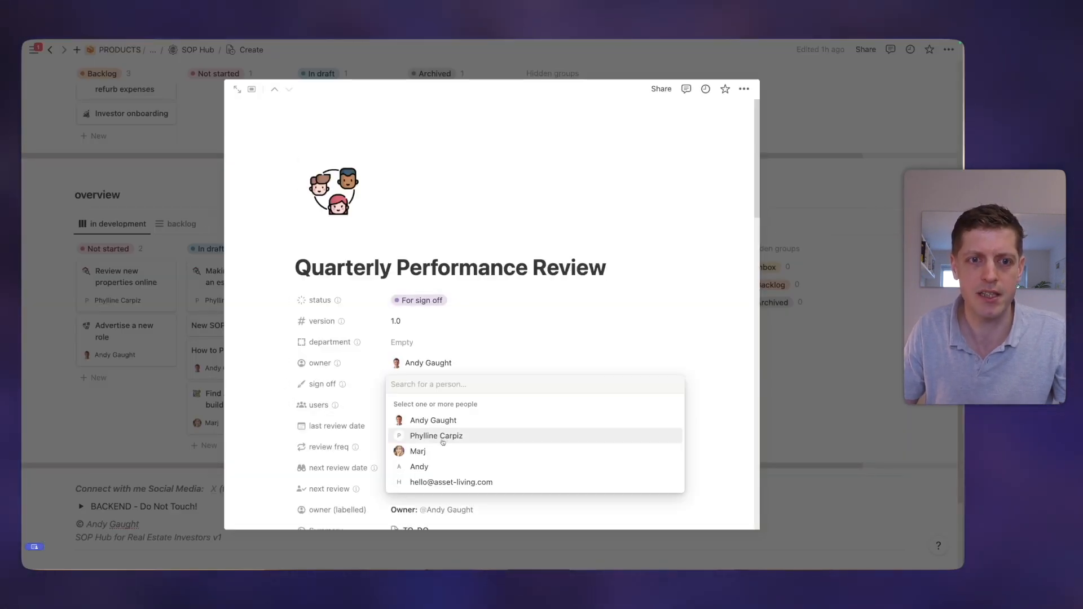
pyautogui.click(418, 450)
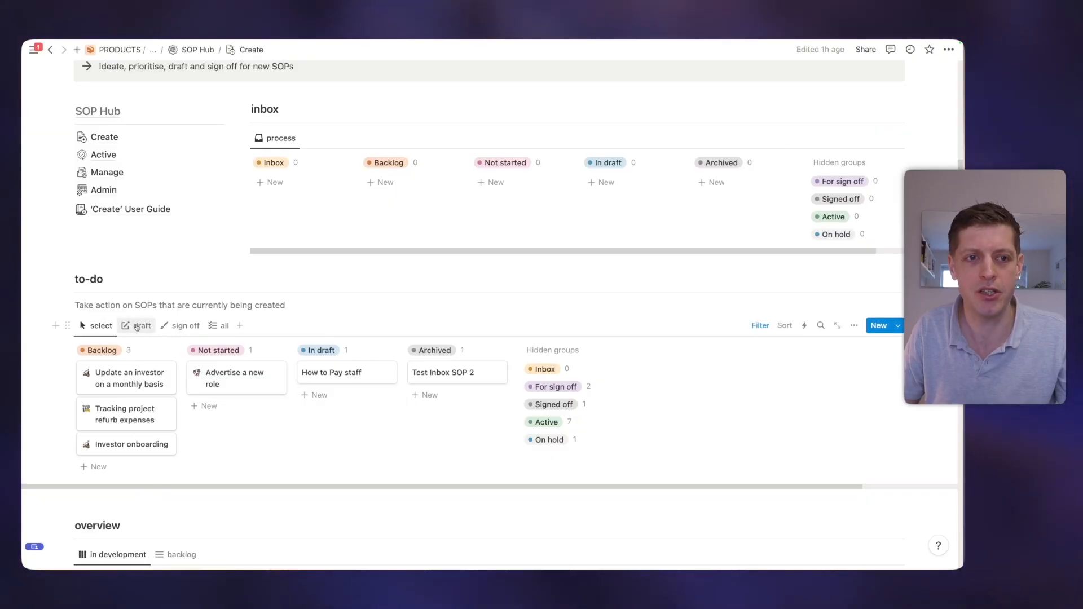
# On the Active page's gallery view, open the 'Prepare a property for photographs' SOP.
pyautogui.click(185, 325)
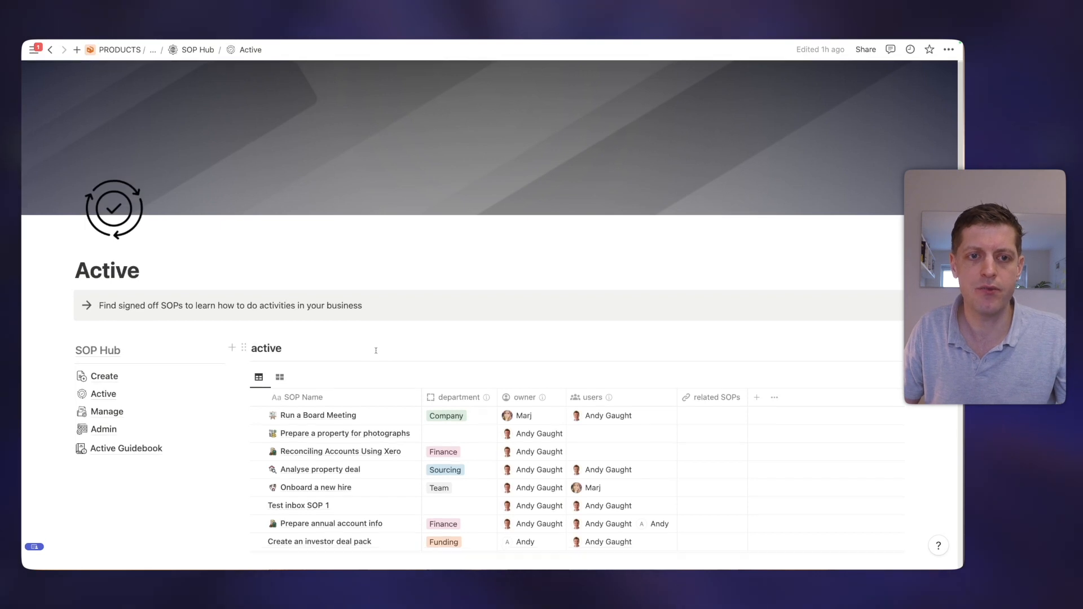
pyautogui.scroll(-3)
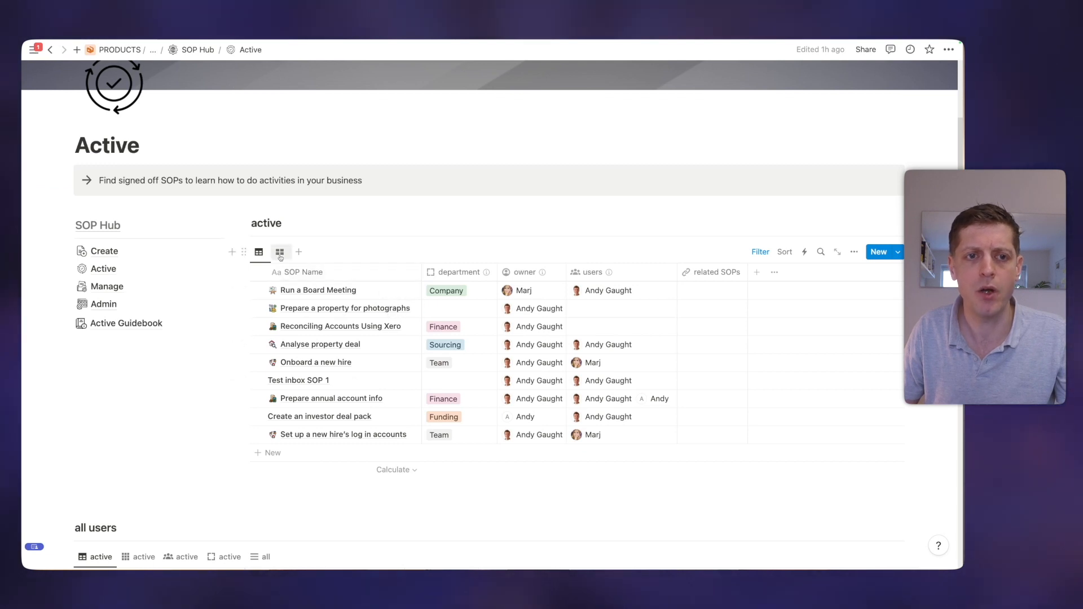
pyautogui.moveTo(281, 252)
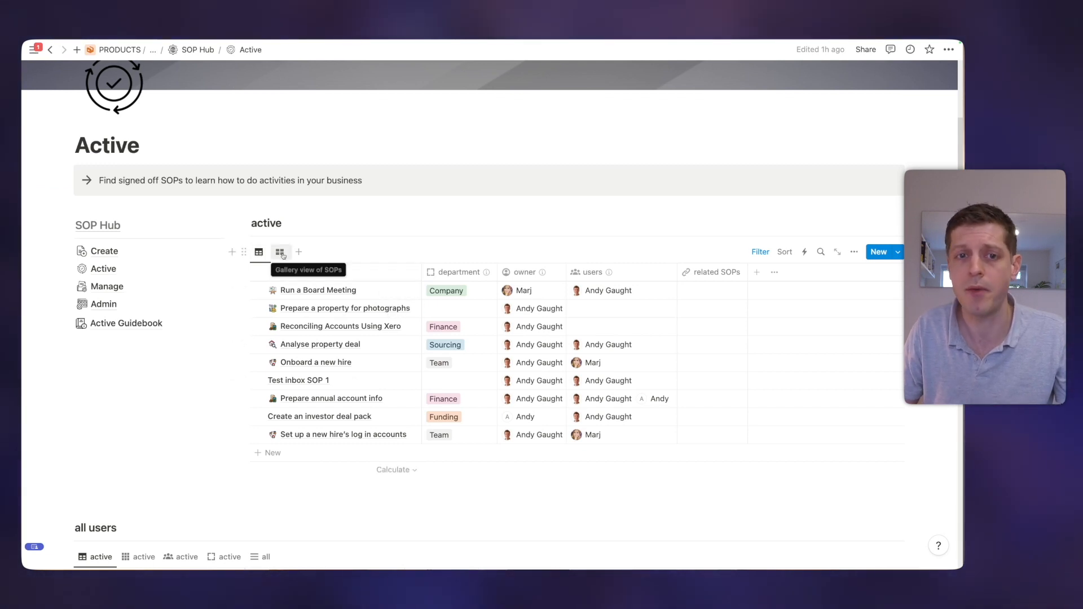
pyautogui.click(281, 252)
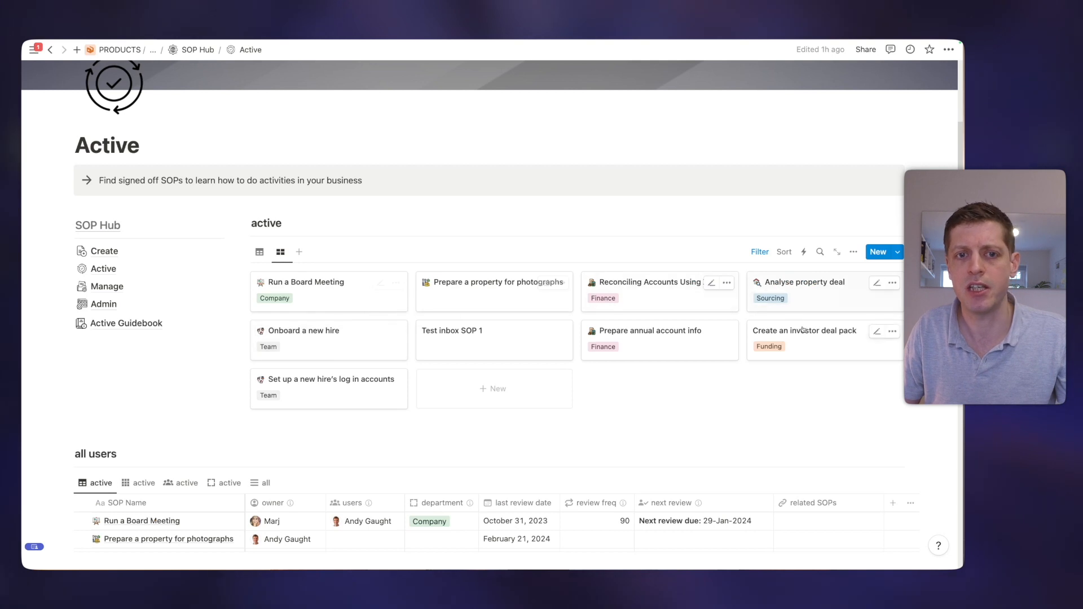
pyautogui.moveTo(349, 299)
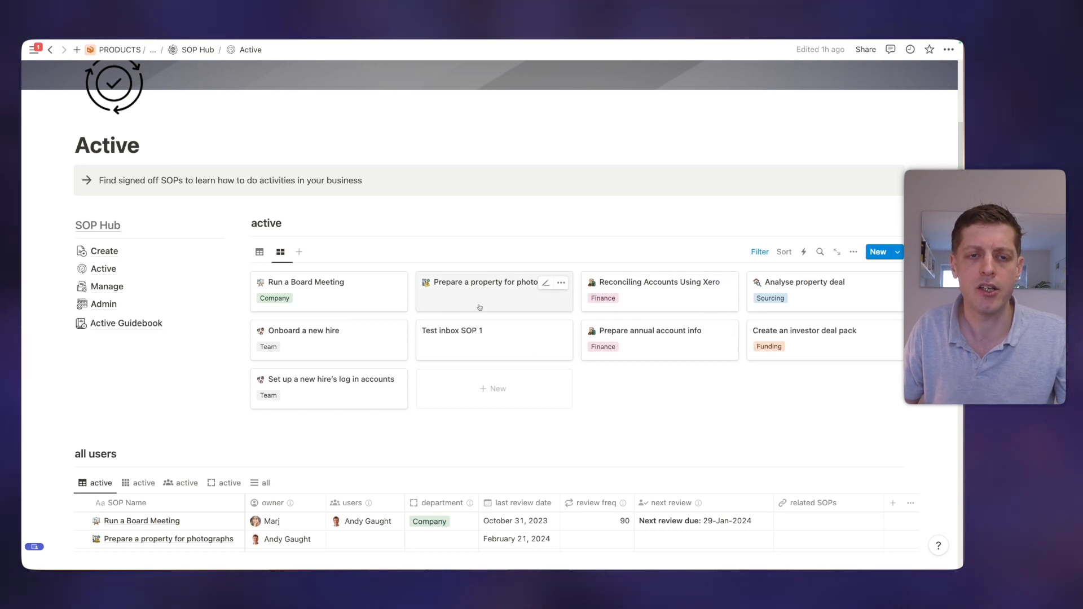
pyautogui.click(486, 282)
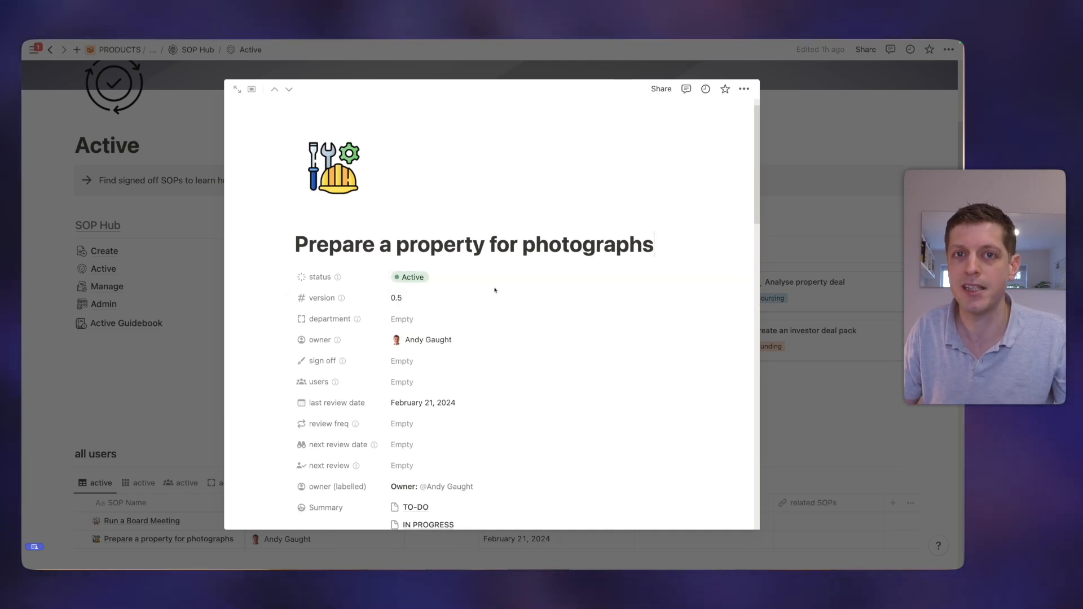
# Add a 'Do xyz' to-do item under the SOP's Checklist heading.
pyautogui.scroll(-3)
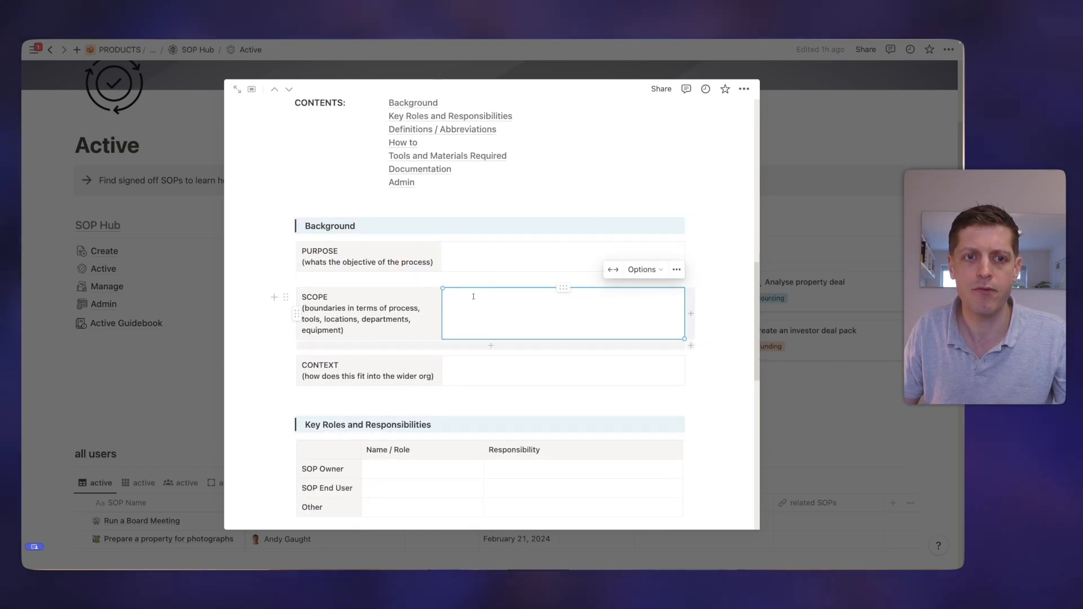
pyautogui.scroll(-3)
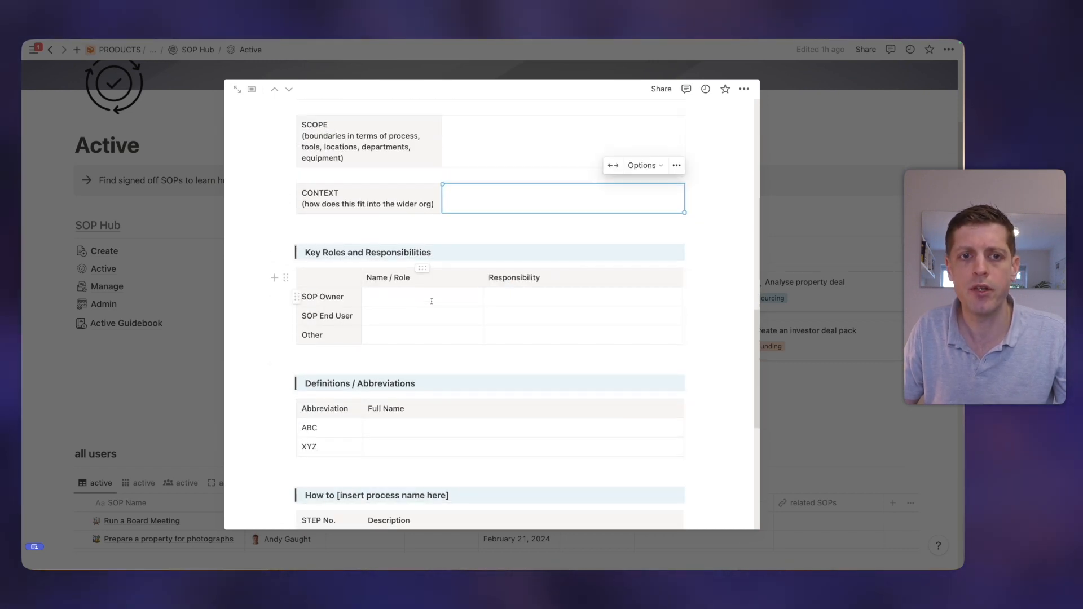
pyautogui.click(421, 297)
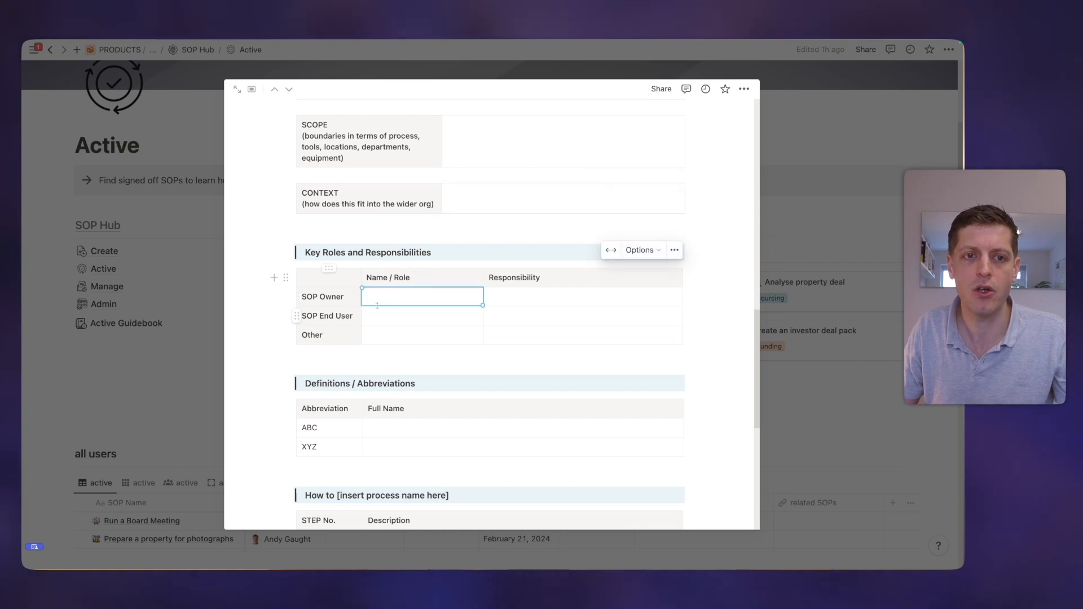
pyautogui.scroll(-3)
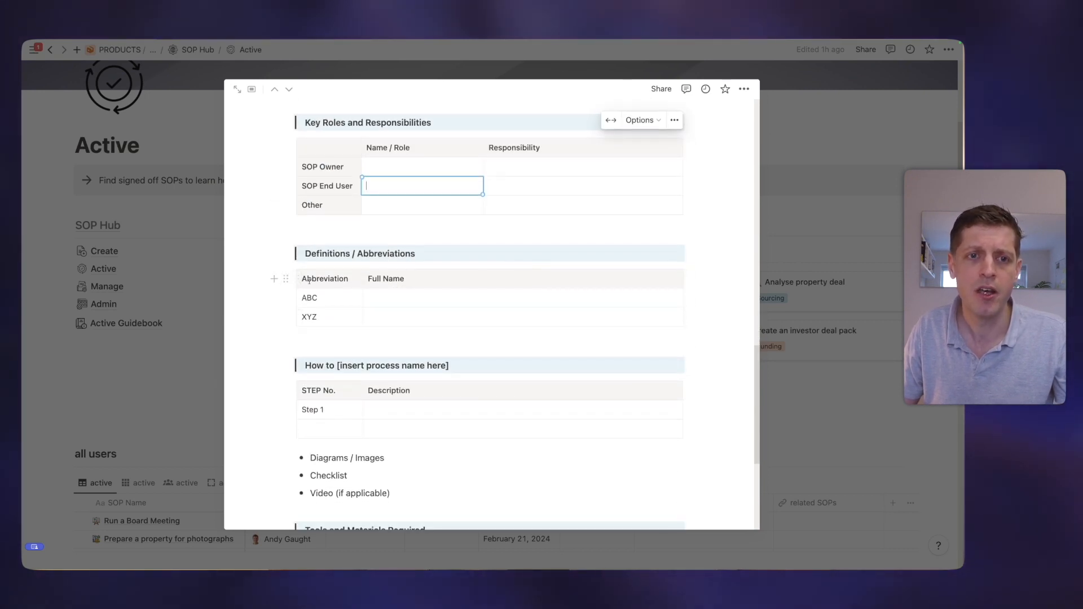
pyautogui.scroll(-3)
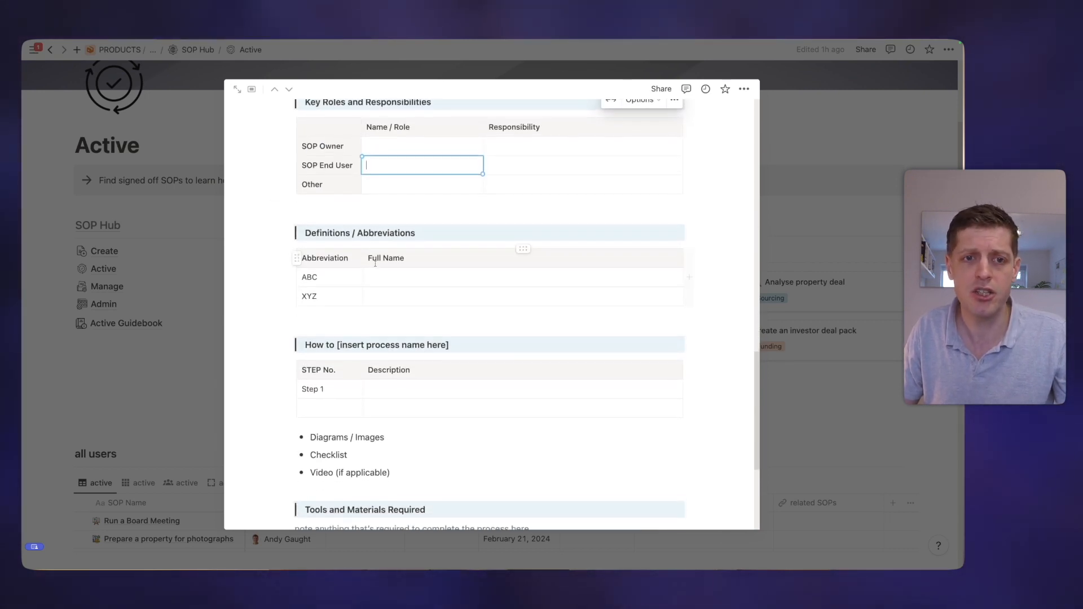
pyautogui.scroll(-3)
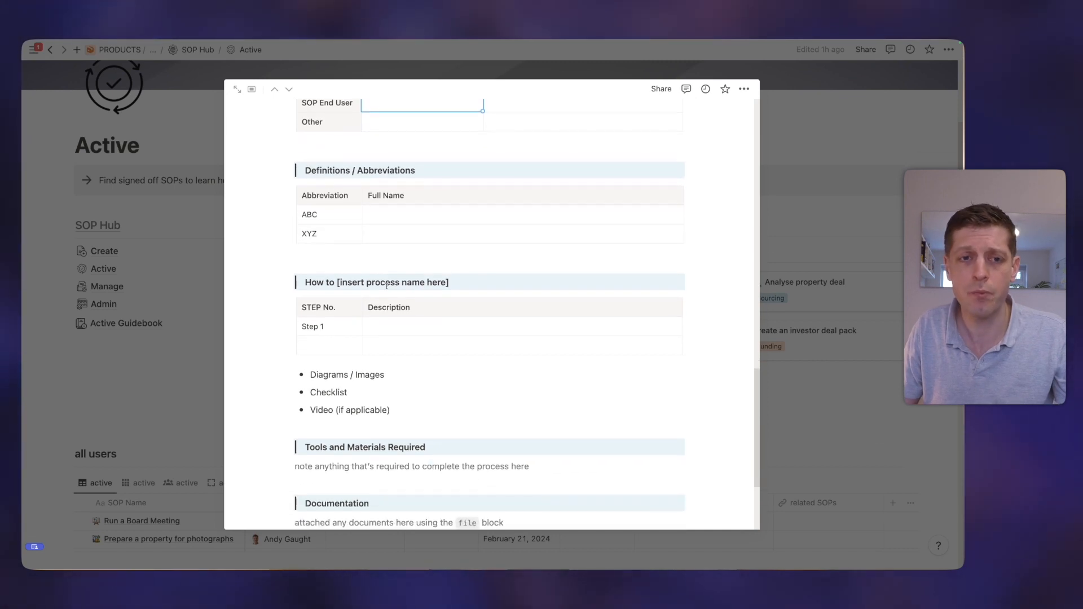
pyautogui.click(521, 298)
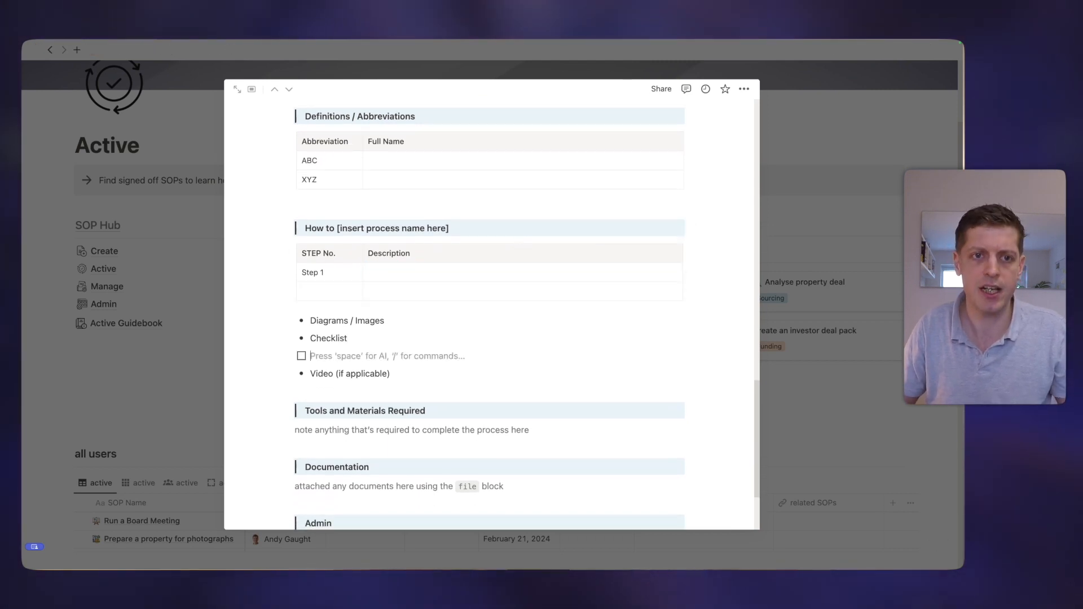
pyautogui.write('D')
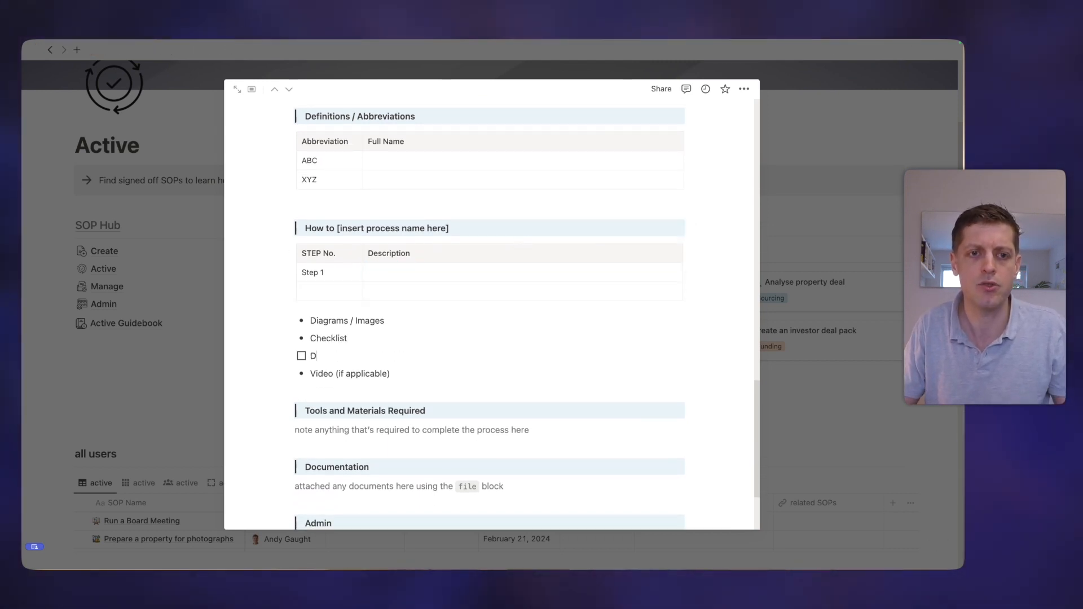
pyautogui.write('o xyz')
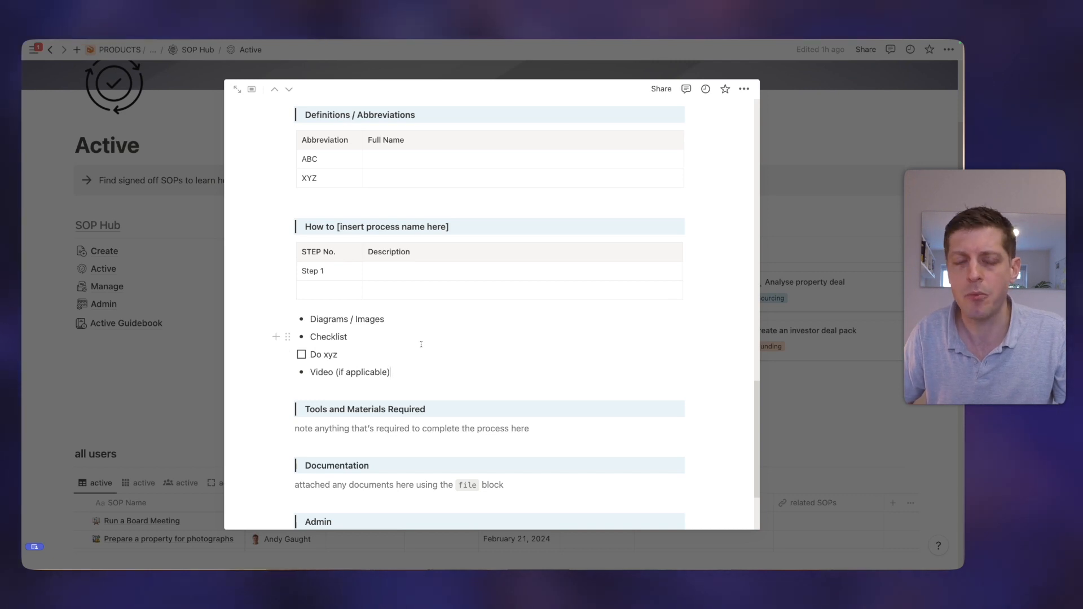
# Expand the Create History section, inspect the Drafted By cell, and close the SOP.
pyautogui.scroll(-3)
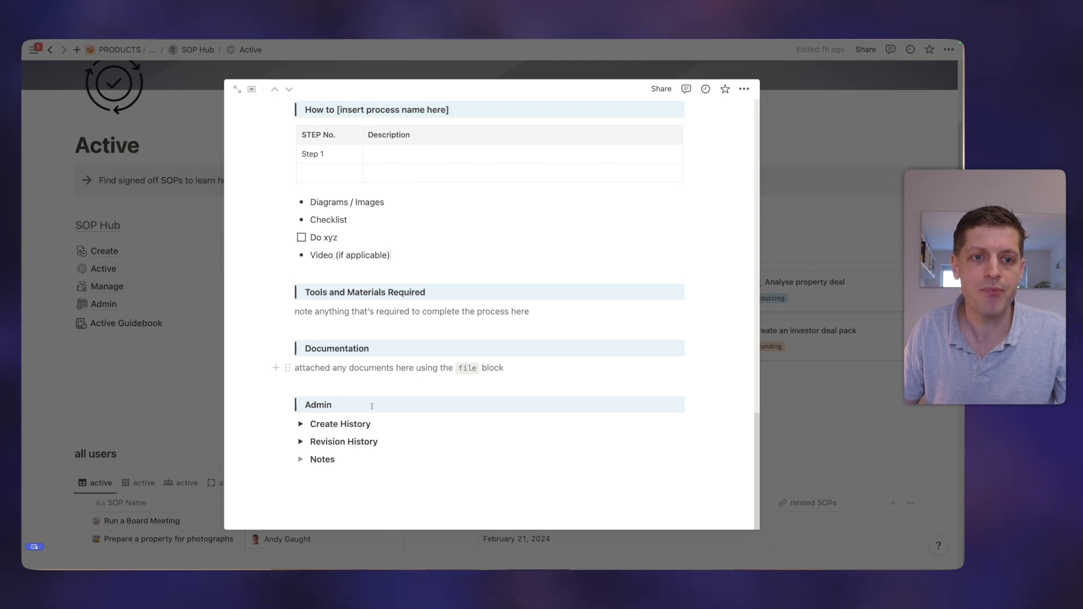
pyautogui.click(300, 423)
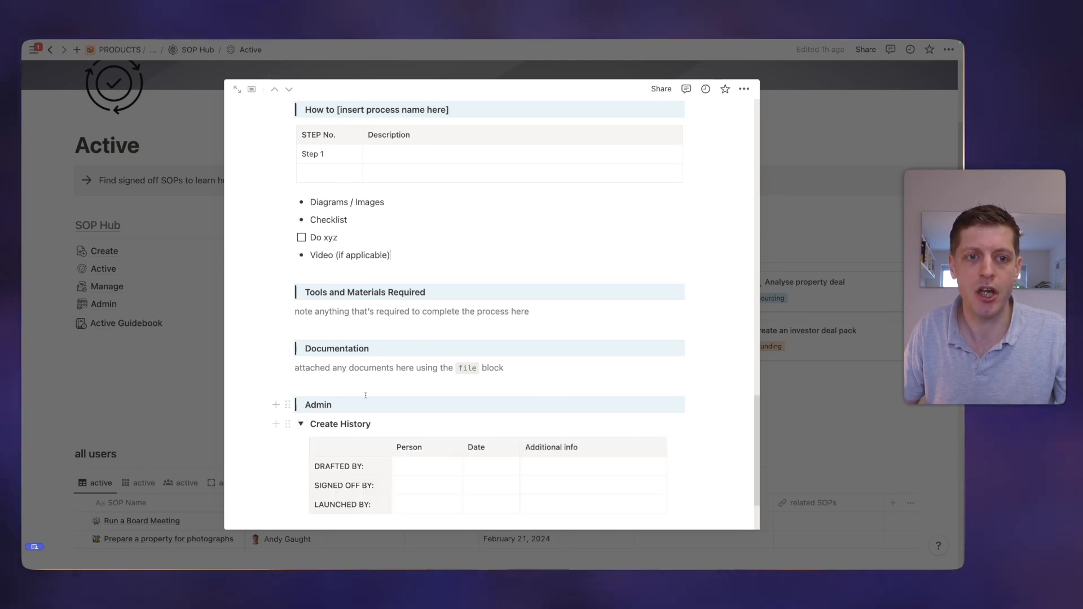
pyautogui.click(427, 374)
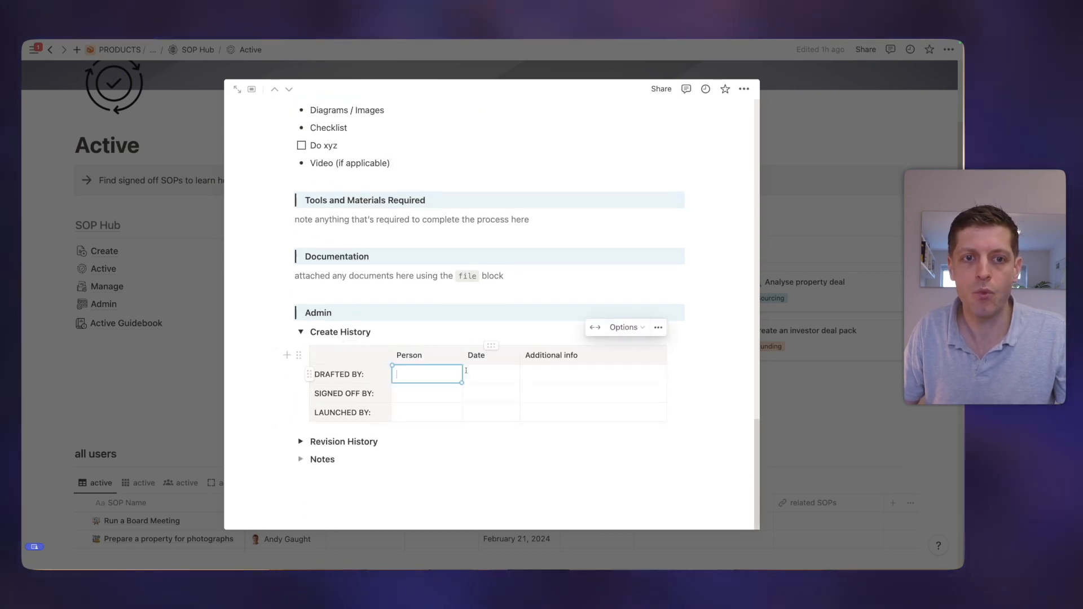
pyautogui.click(592, 374)
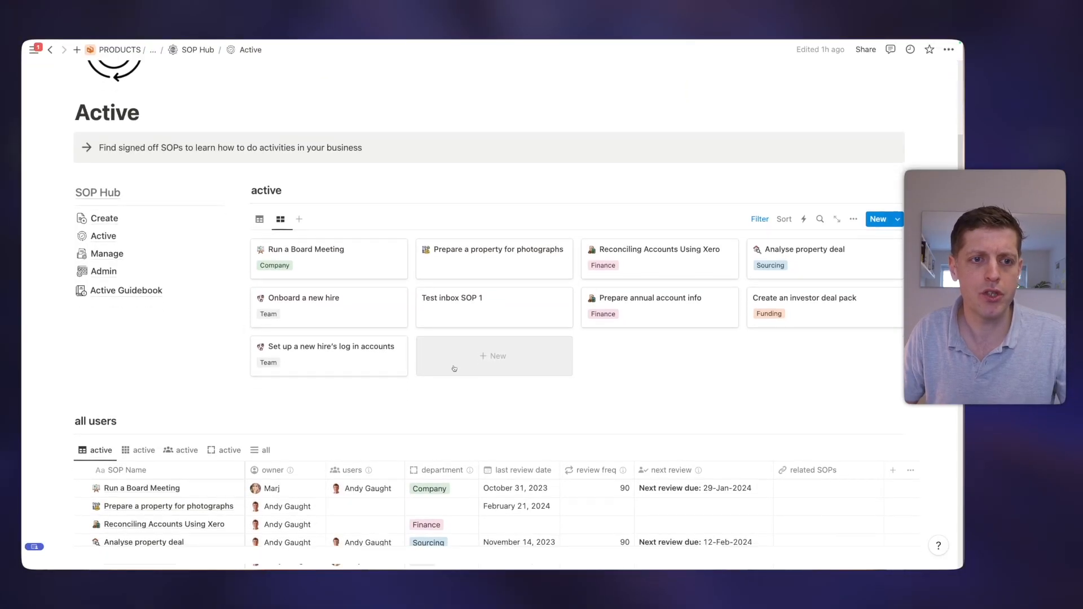
# Switch the all users database to show active SOPs grouped by user, then its next view.
pyautogui.scroll(-3)
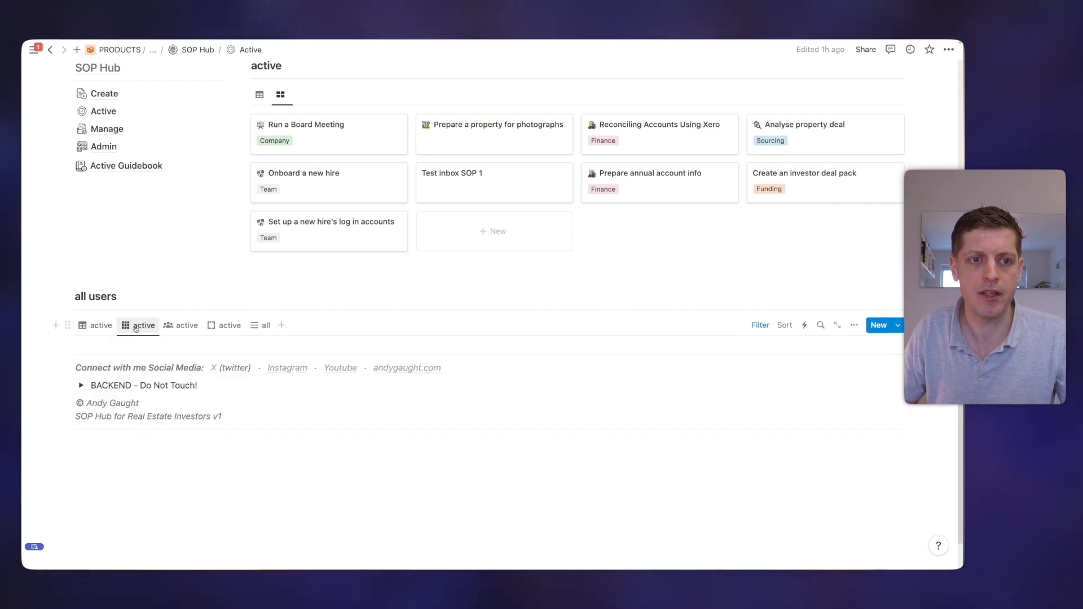
pyautogui.click(180, 325)
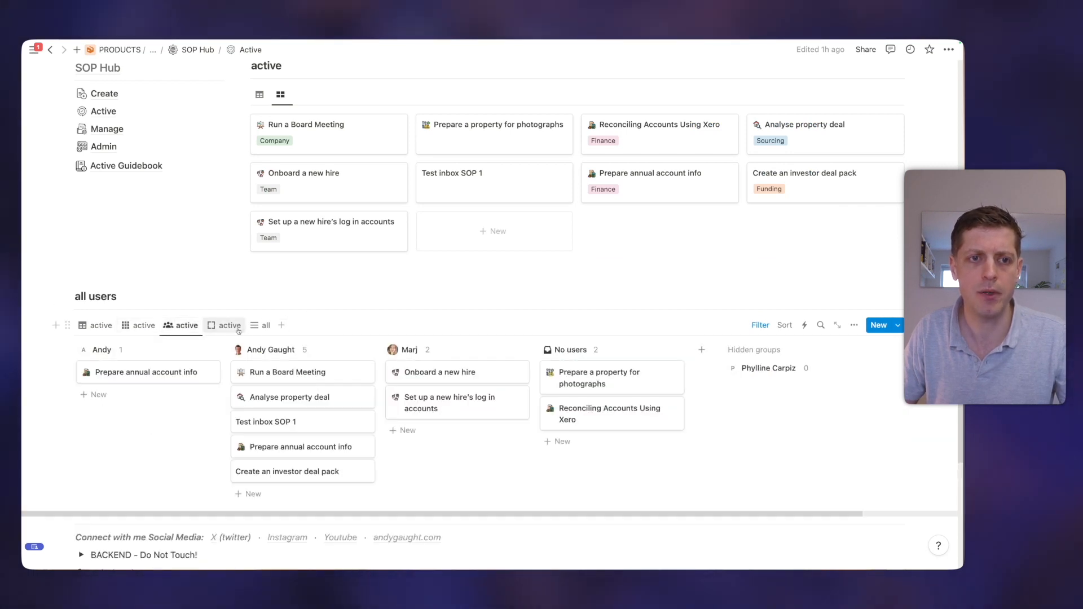
pyautogui.click(229, 325)
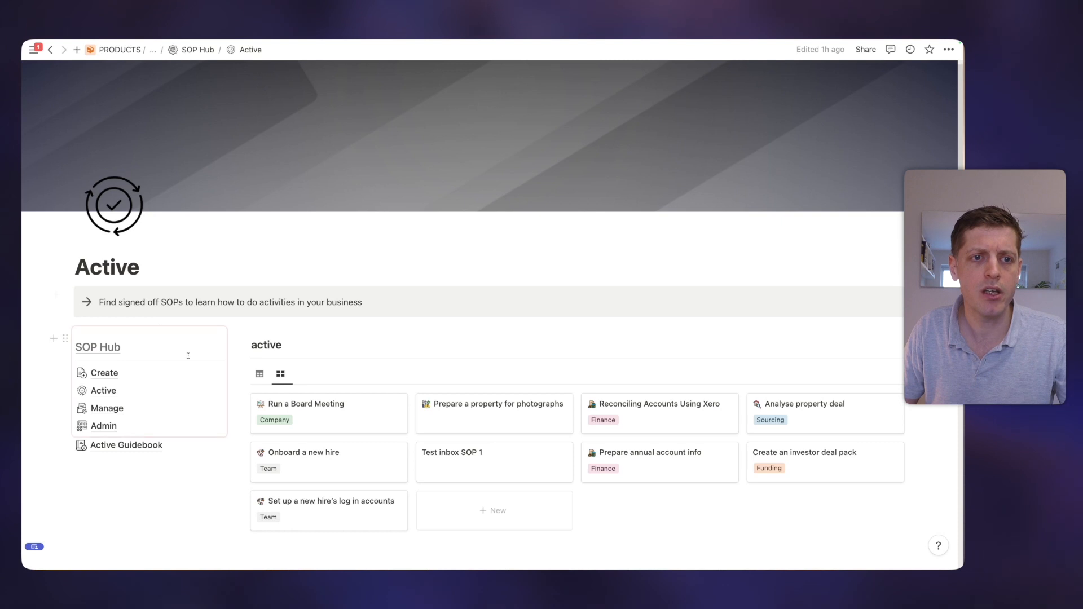
# On Manage, set Analyse property deal's review freq to 6, then 60, then back to 90 days.
pyautogui.click(107, 408)
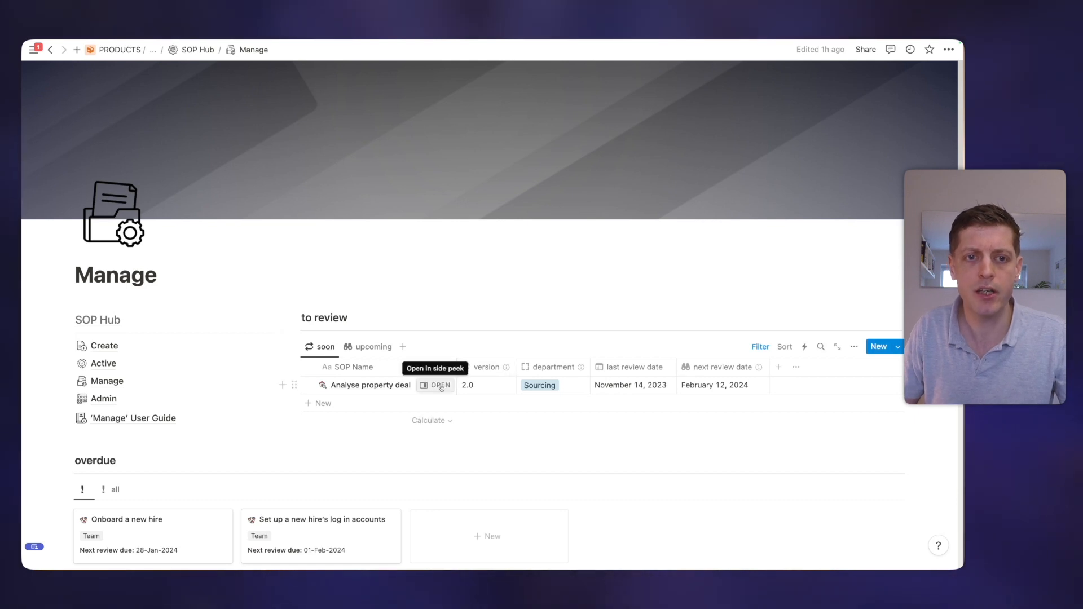
pyautogui.click(440, 385)
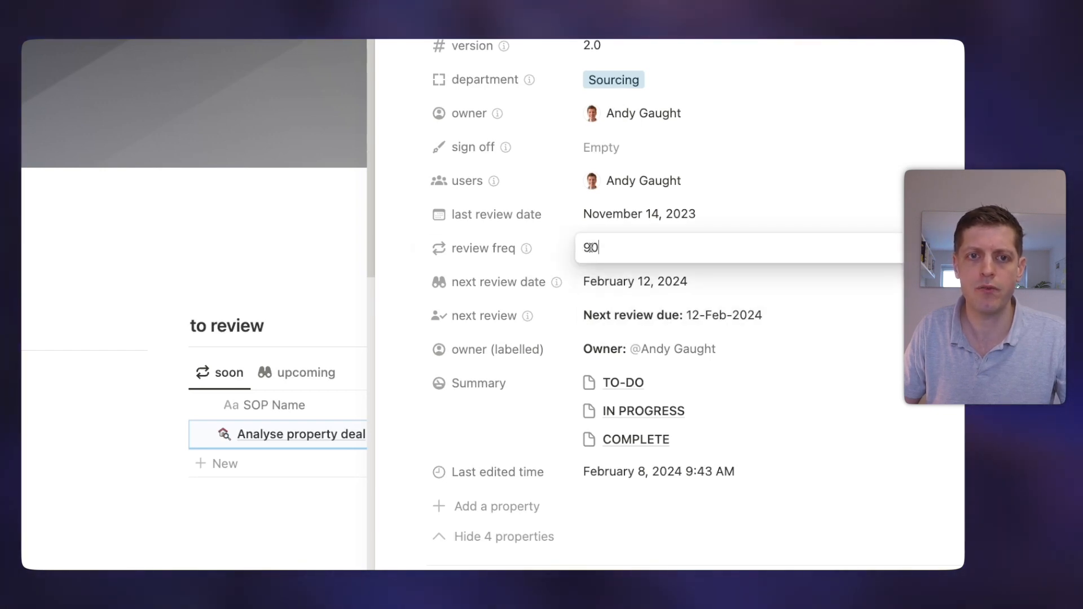
pyautogui.write('6')
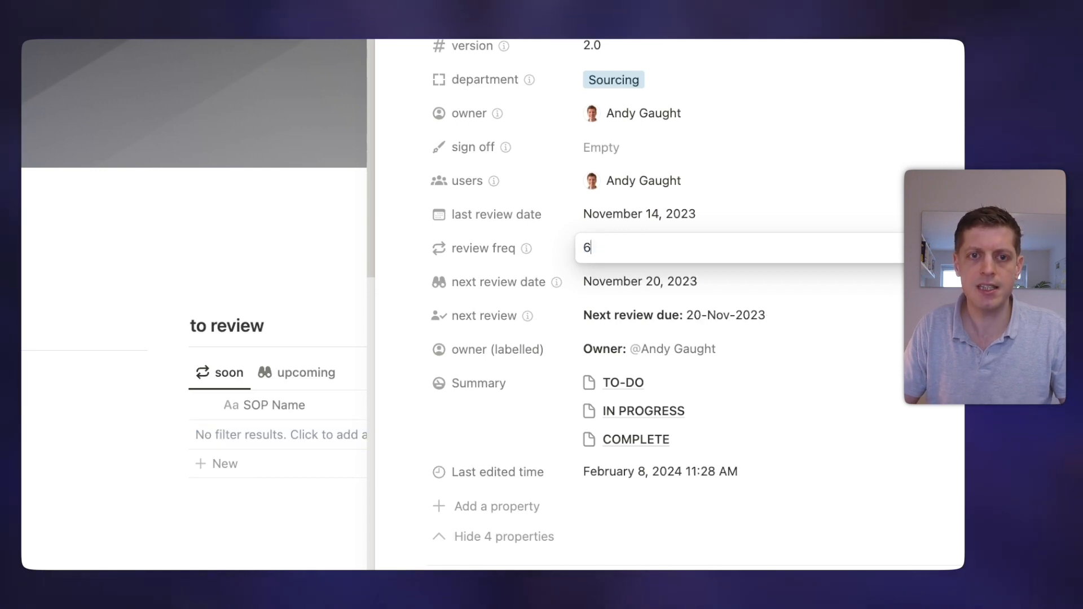
pyautogui.write('0')
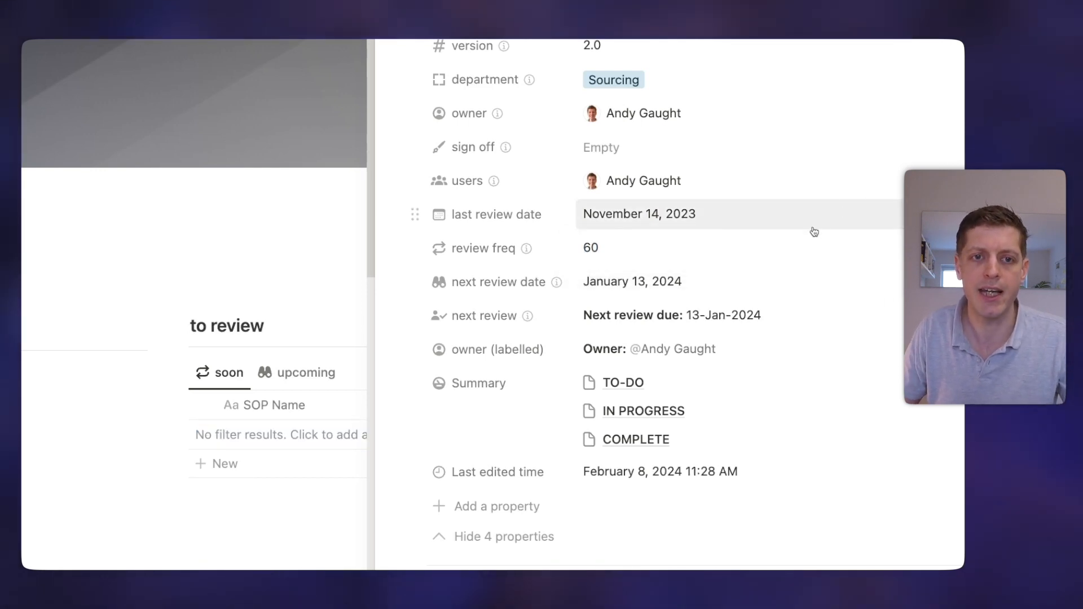
pyautogui.click(590, 248)
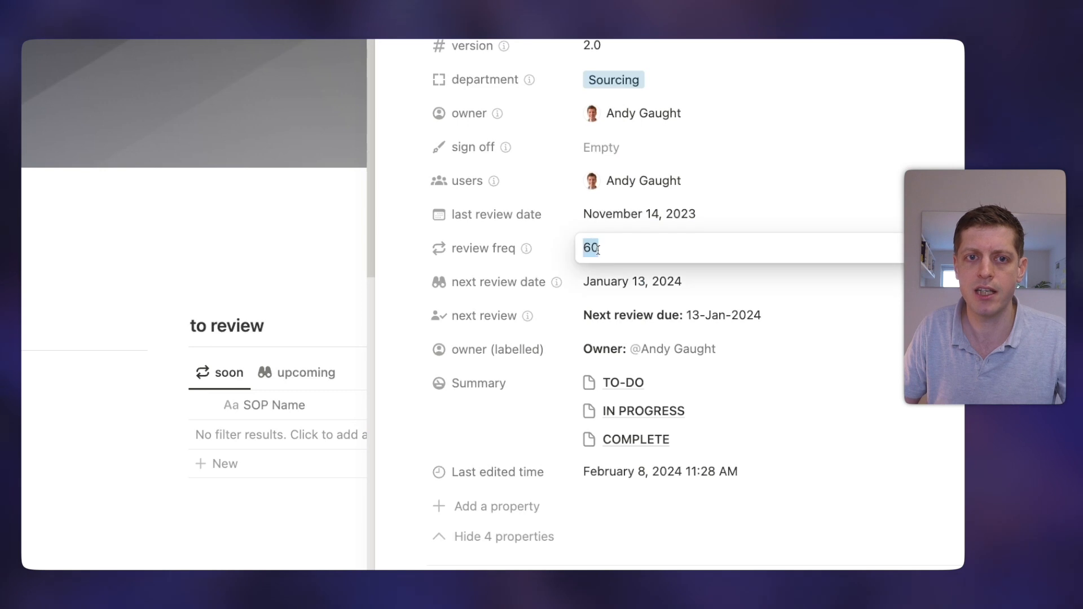
pyautogui.write('90')
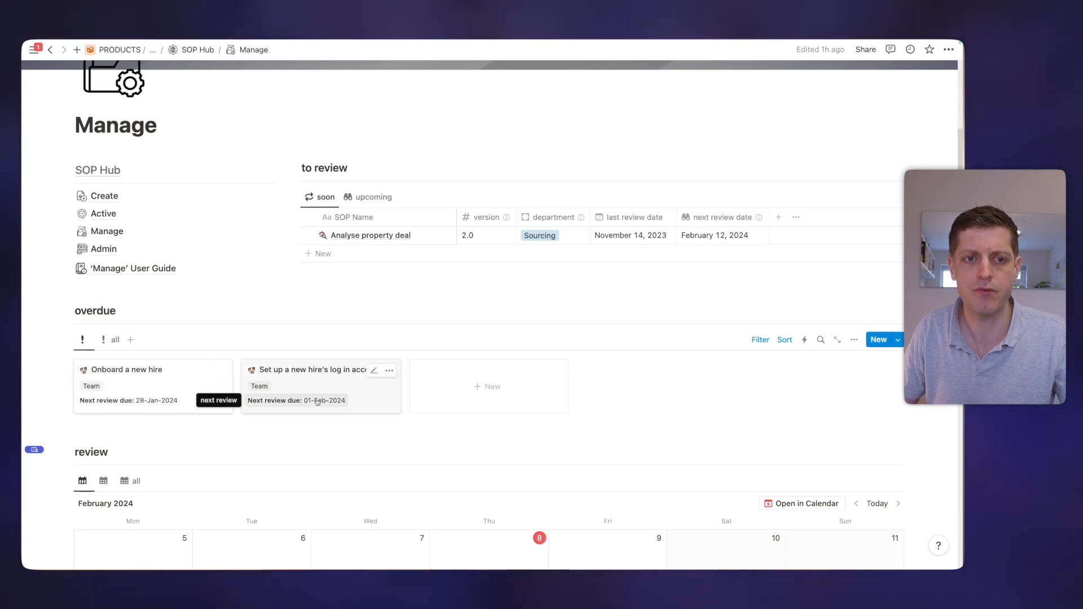
pyautogui.moveTo(113, 340)
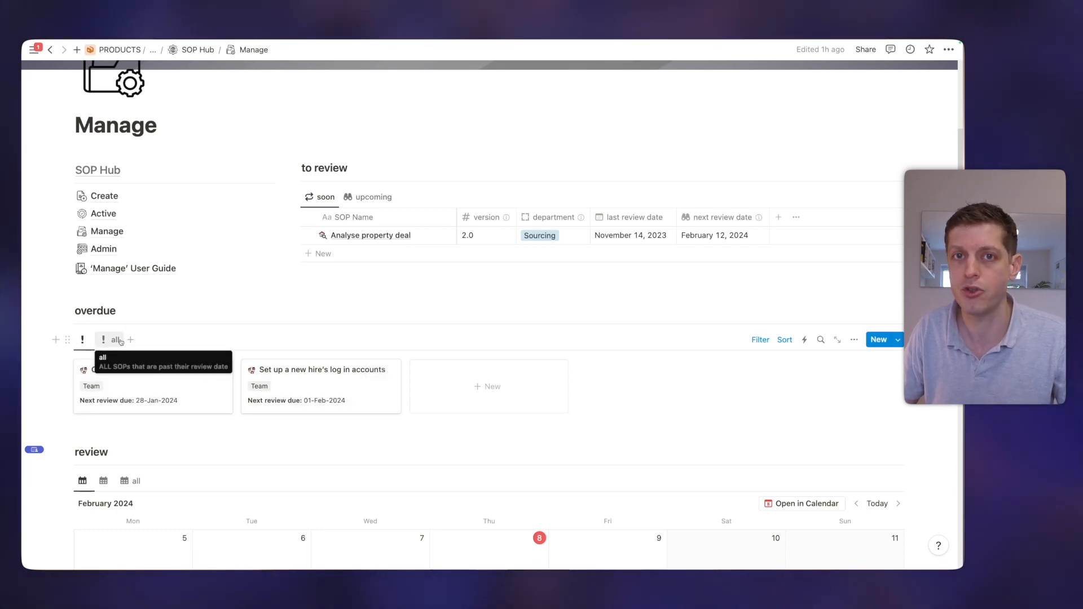
# Switch the review calendar to the month view showing all SOPs for February 2024.
pyautogui.click(115, 339)
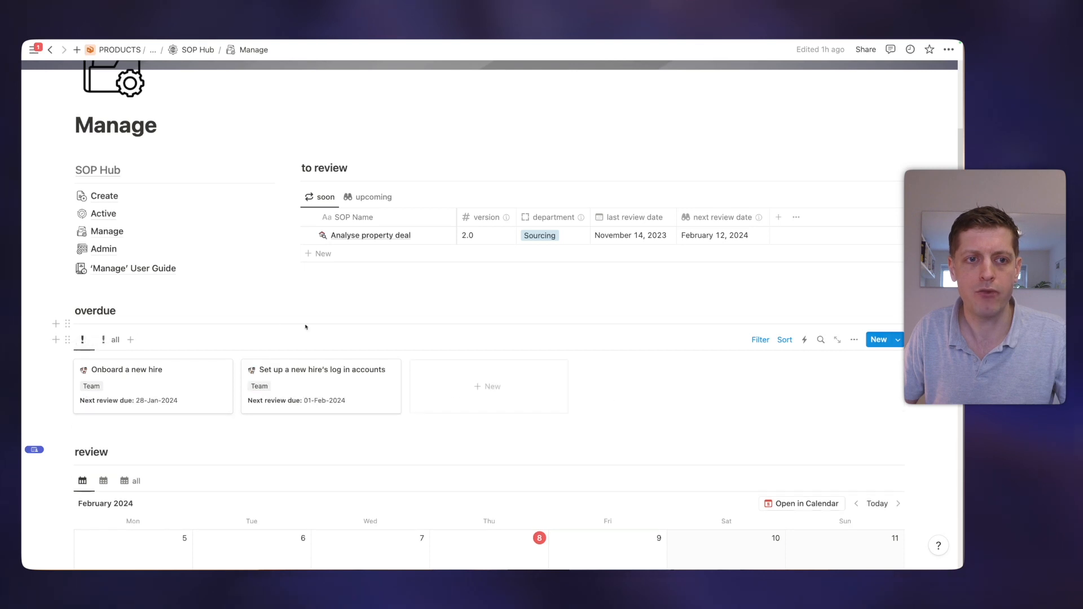
pyautogui.scroll(-3)
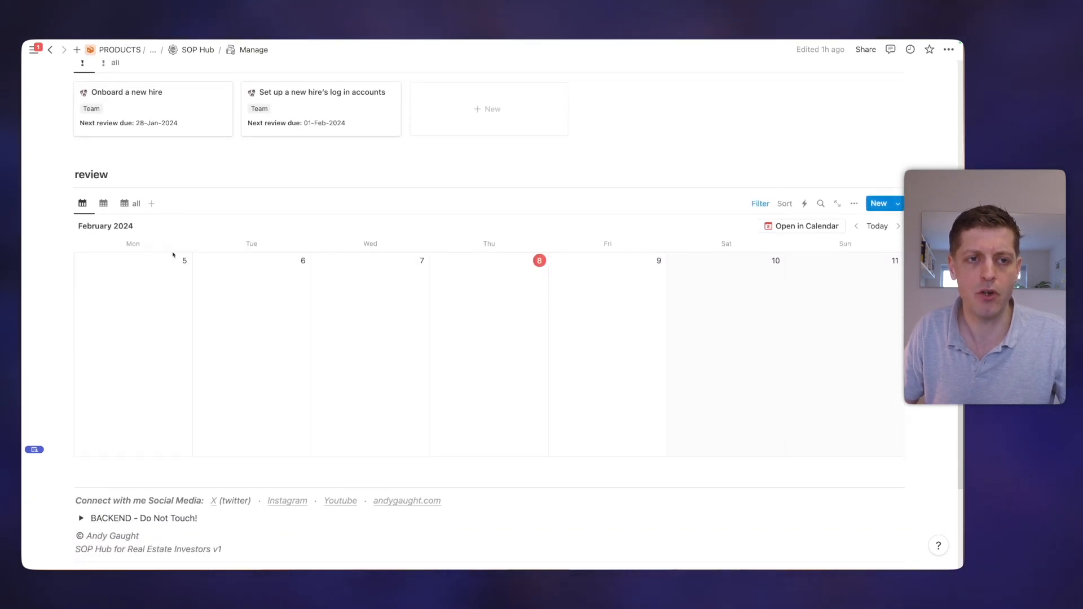
pyautogui.click(104, 203)
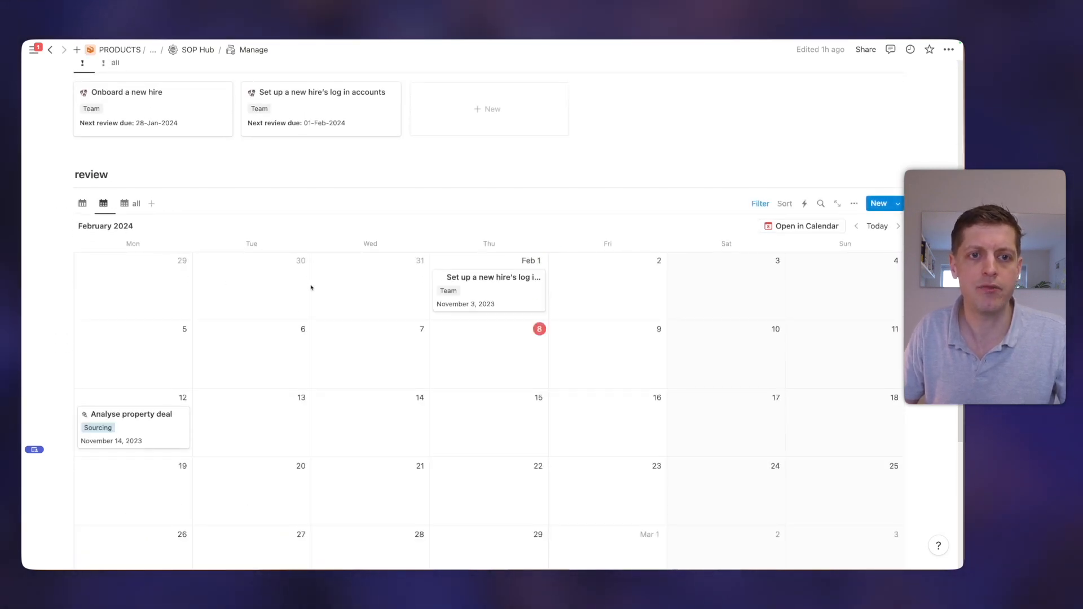
pyautogui.scroll(-3)
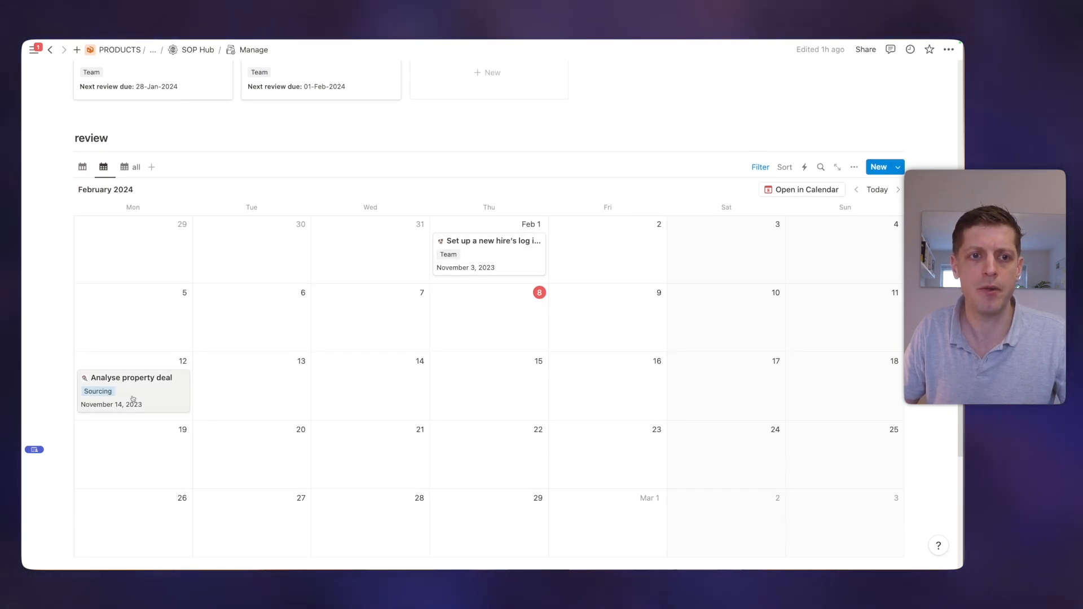
pyautogui.click(136, 167)
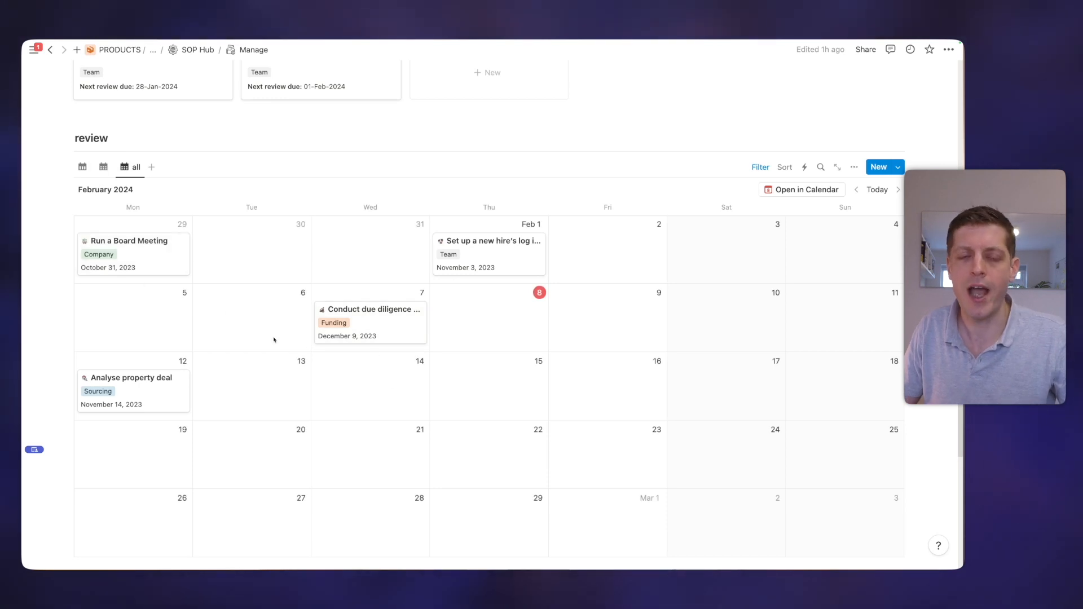
pyautogui.moveTo(140, 282)
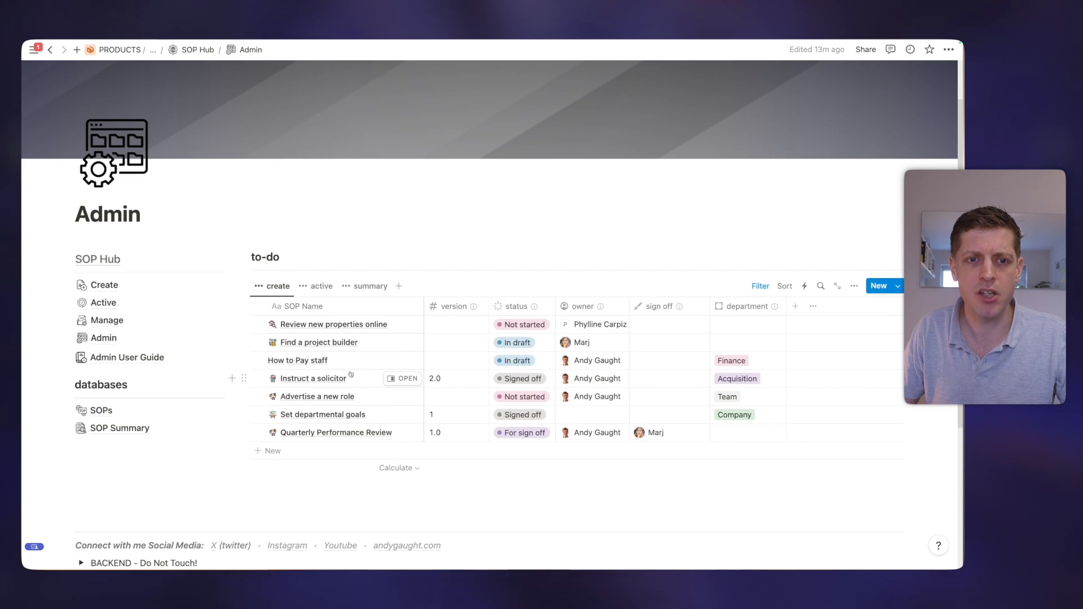
pyautogui.moveTo(298, 360)
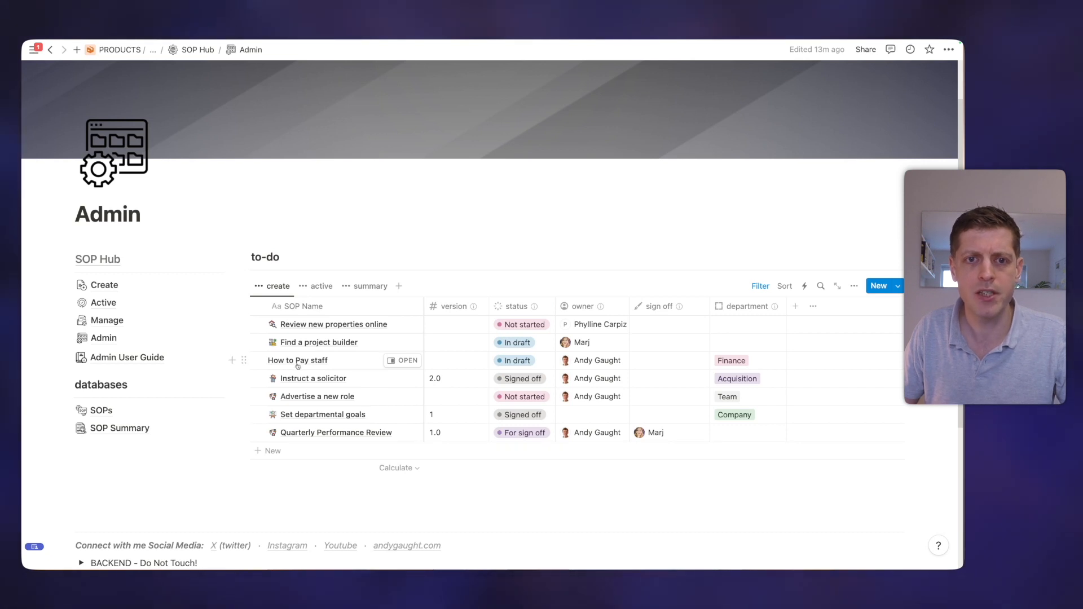
# Give 'How to Pay staff' version 1.0 in the Admin create to-do view.
pyautogui.click(456, 360)
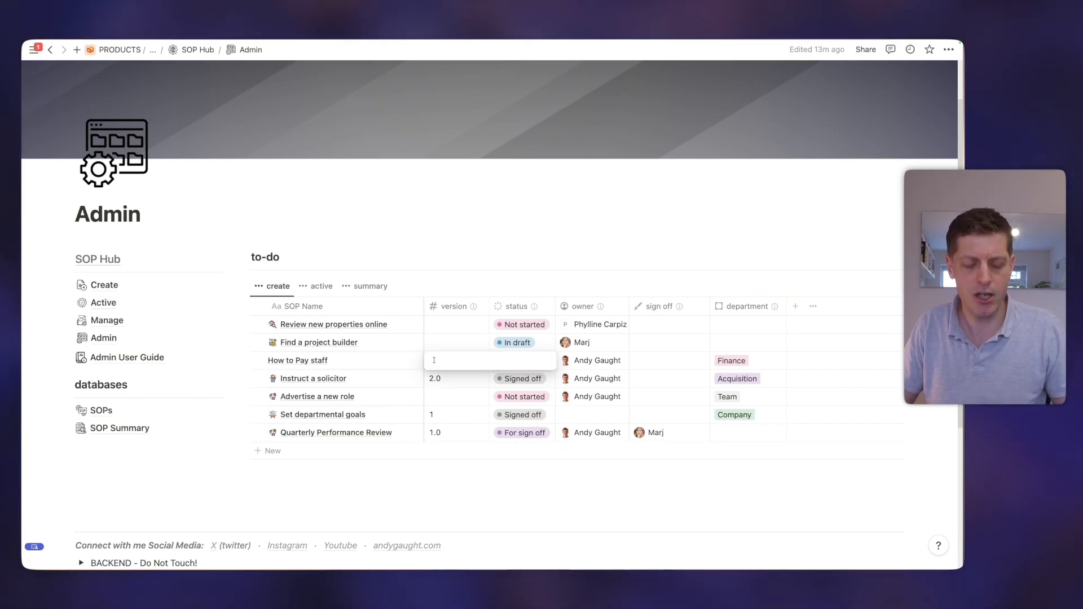
pyautogui.write('1.0')
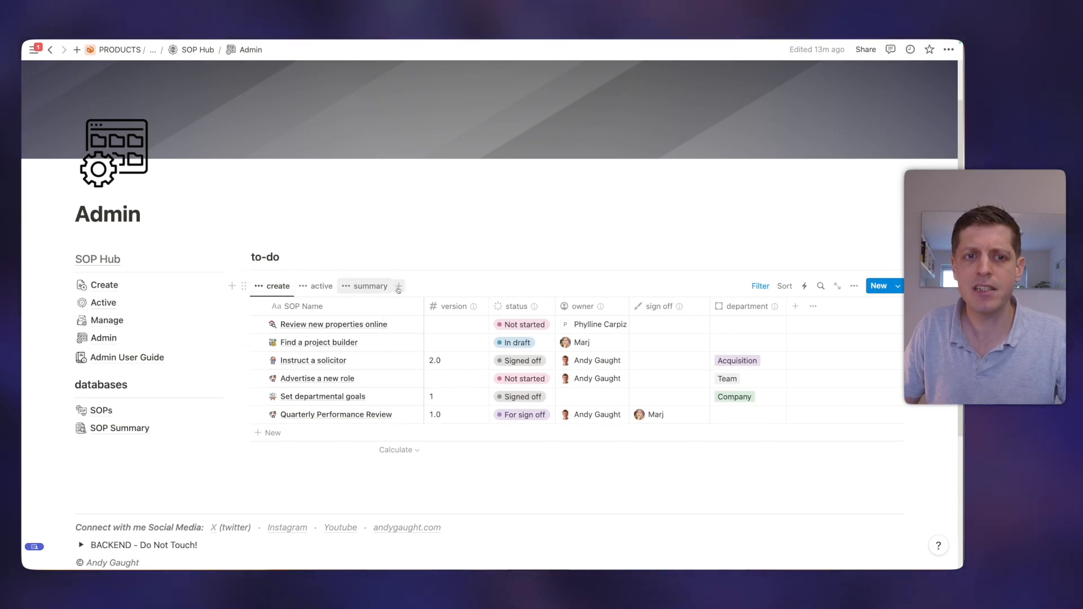
pyautogui.click(322, 285)
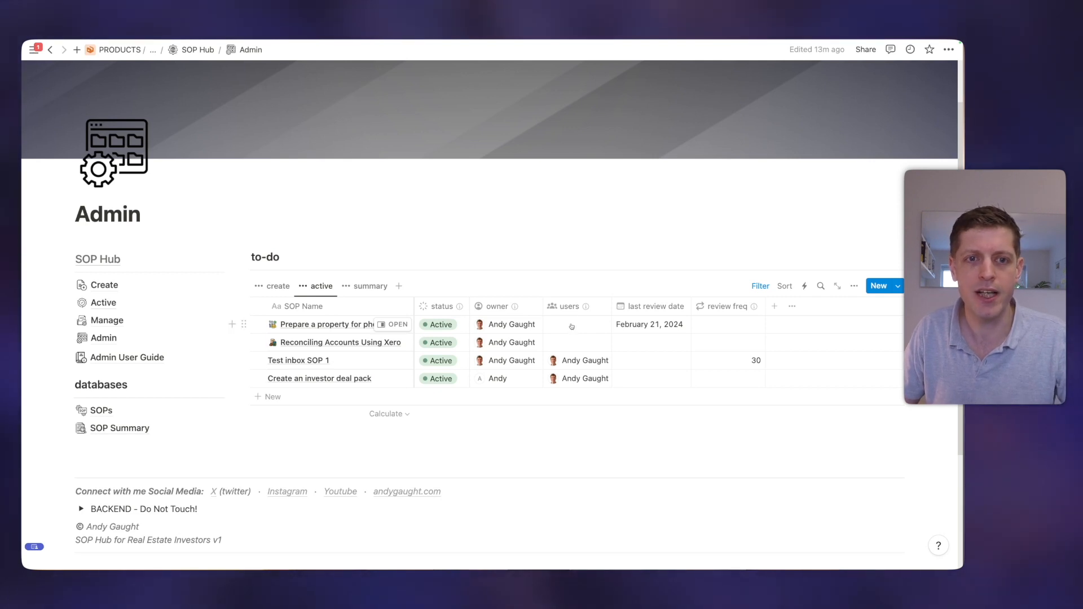
pyautogui.click(577, 324)
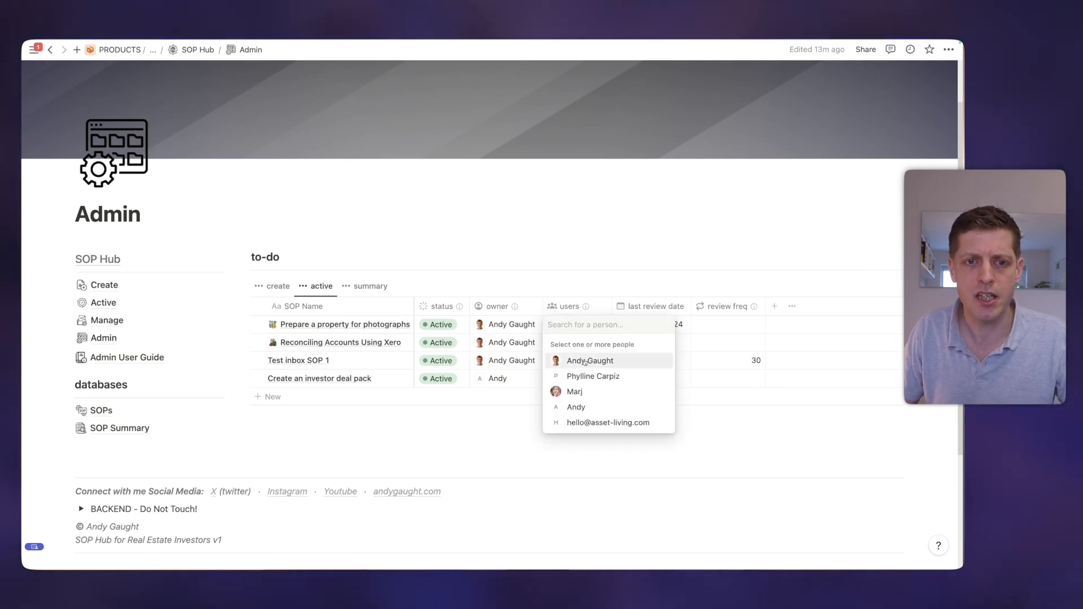
pyautogui.click(589, 361)
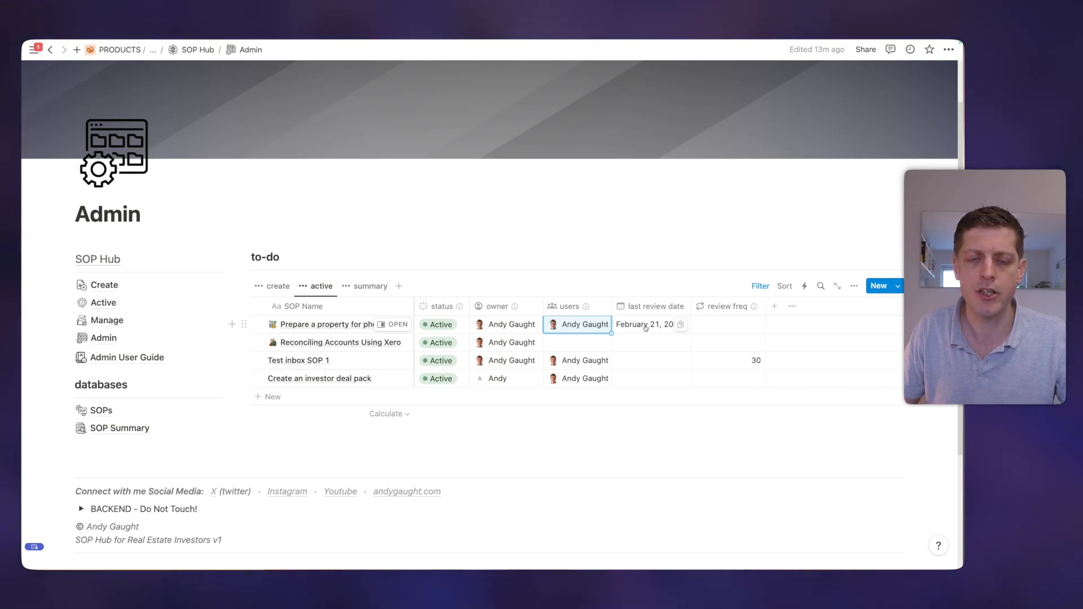
pyautogui.click(727, 324)
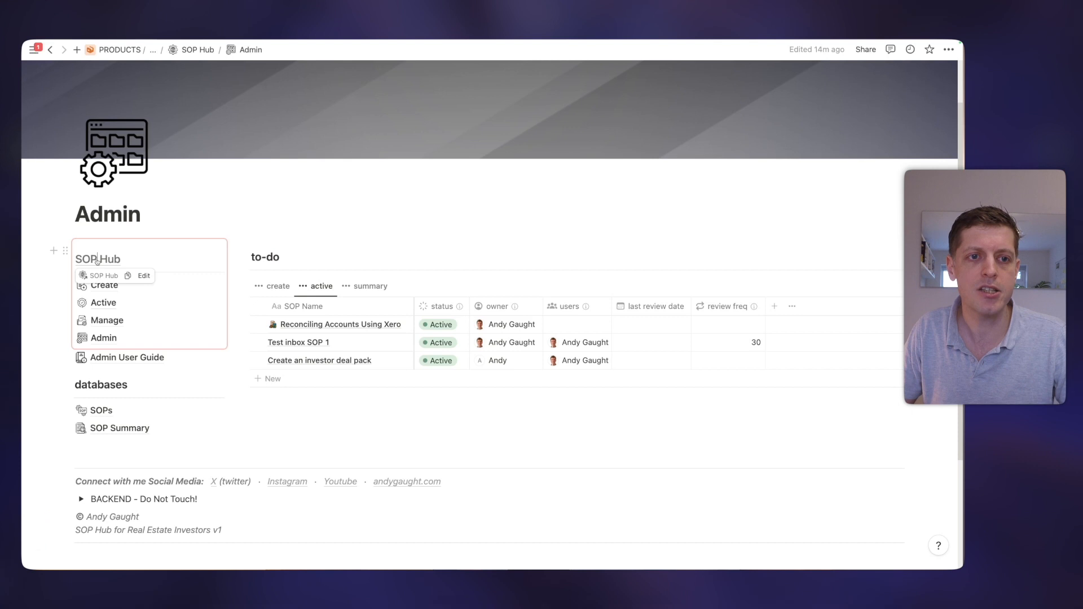
# Return via SOP Hub to the Admin page's summary view and edit an SOP's linked Summary pages.
pyautogui.click(97, 259)
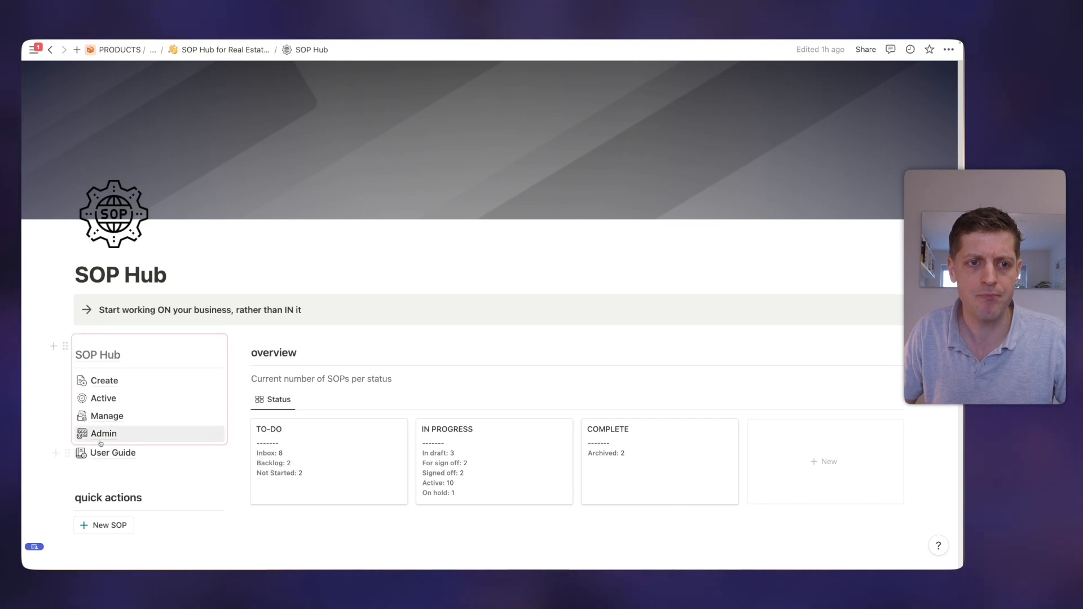
pyautogui.click(104, 433)
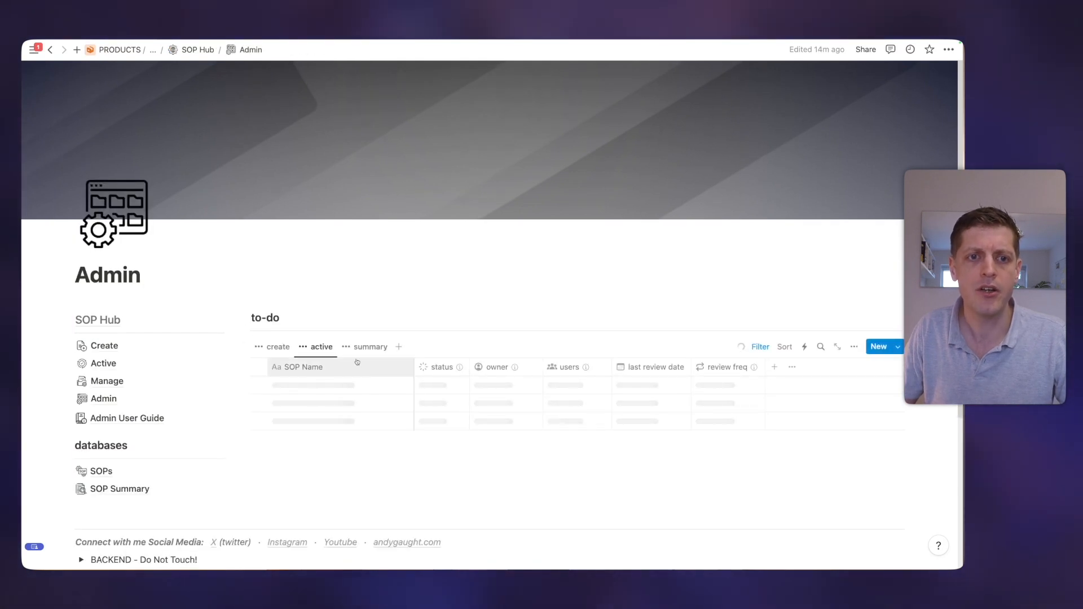
pyautogui.click(370, 346)
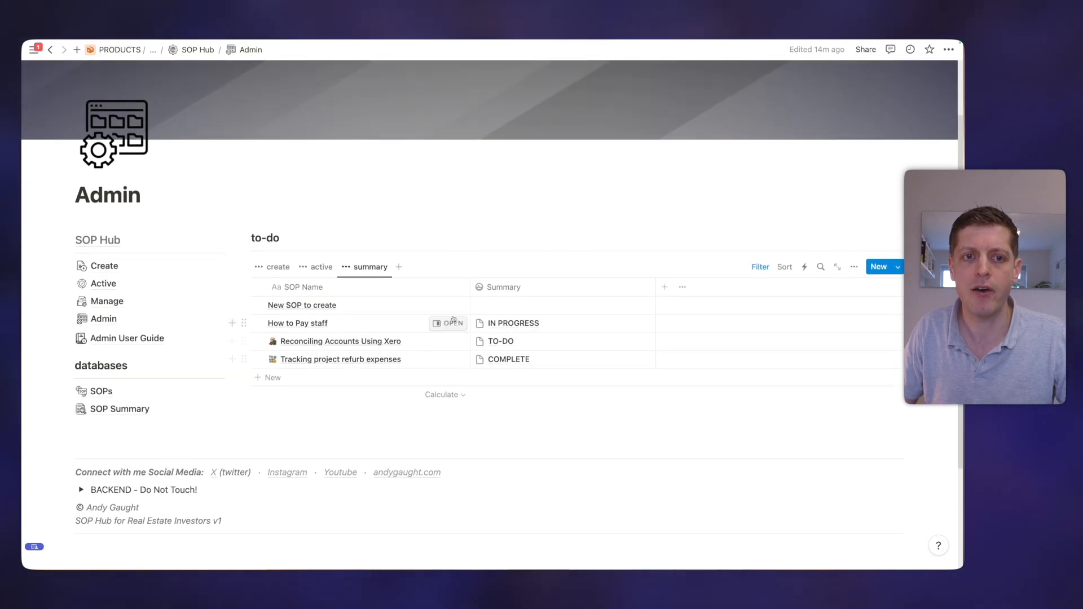
pyautogui.moveTo(448, 304)
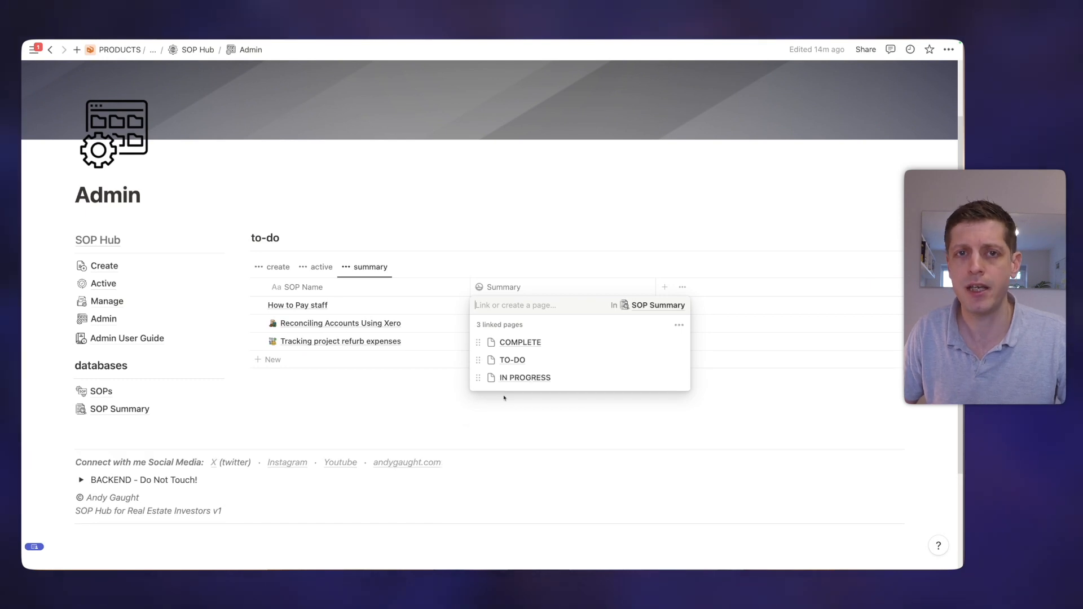
pyautogui.click(525, 377)
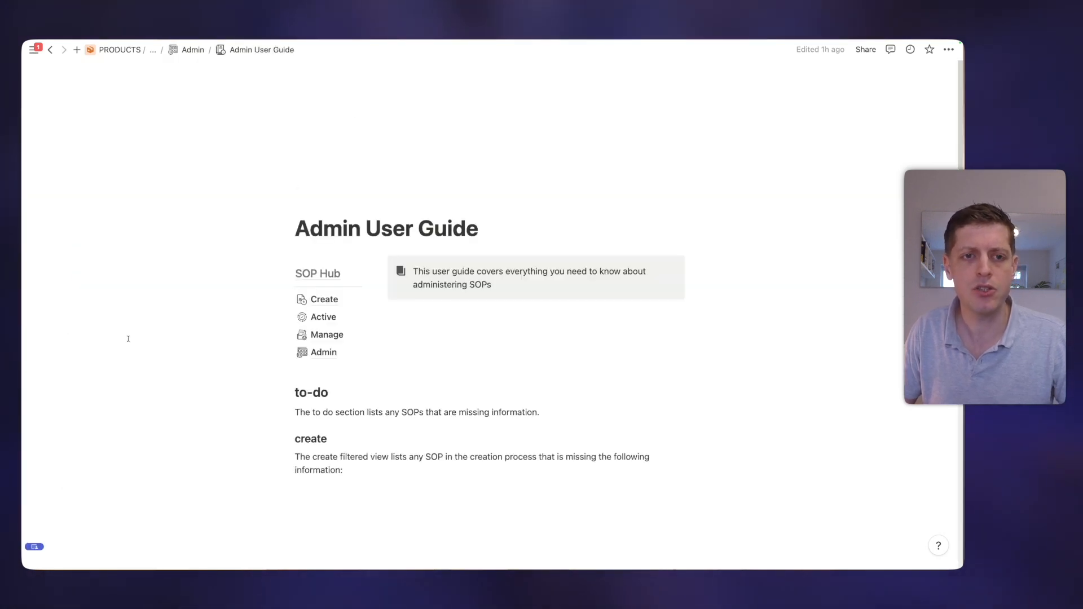
# Scroll the User Guide down to the SOP status breakdown and Database Fields tables.
pyautogui.scroll(-3)
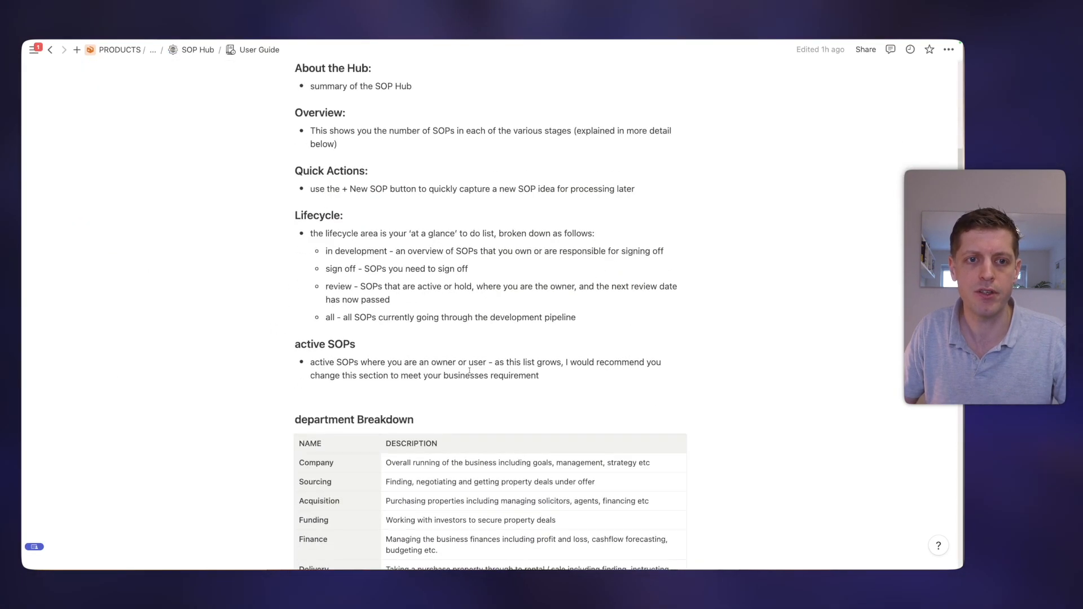
pyautogui.scroll(-3)
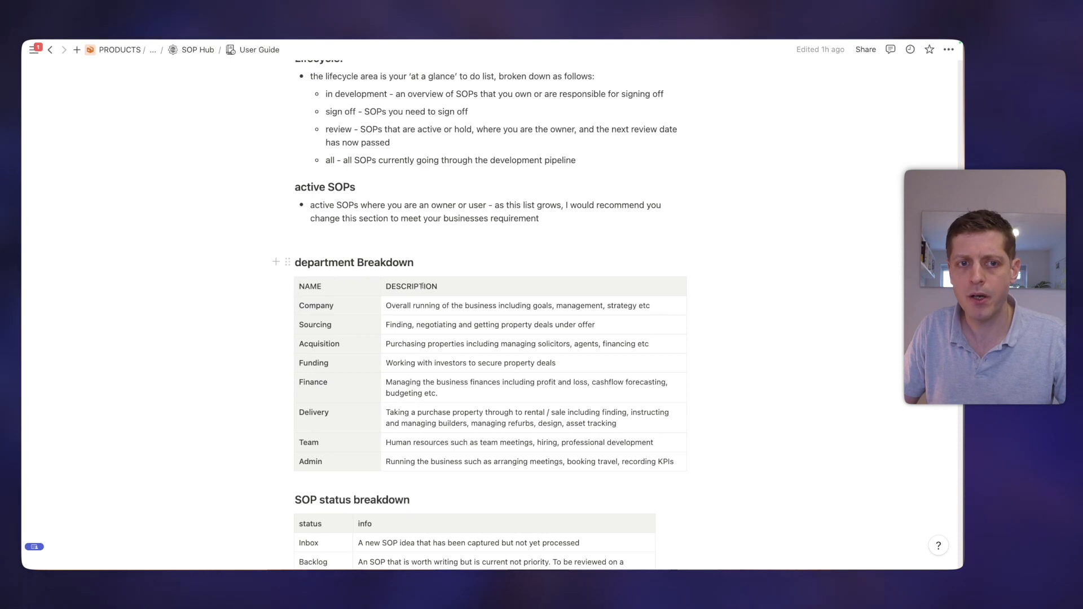
pyautogui.scroll(-3)
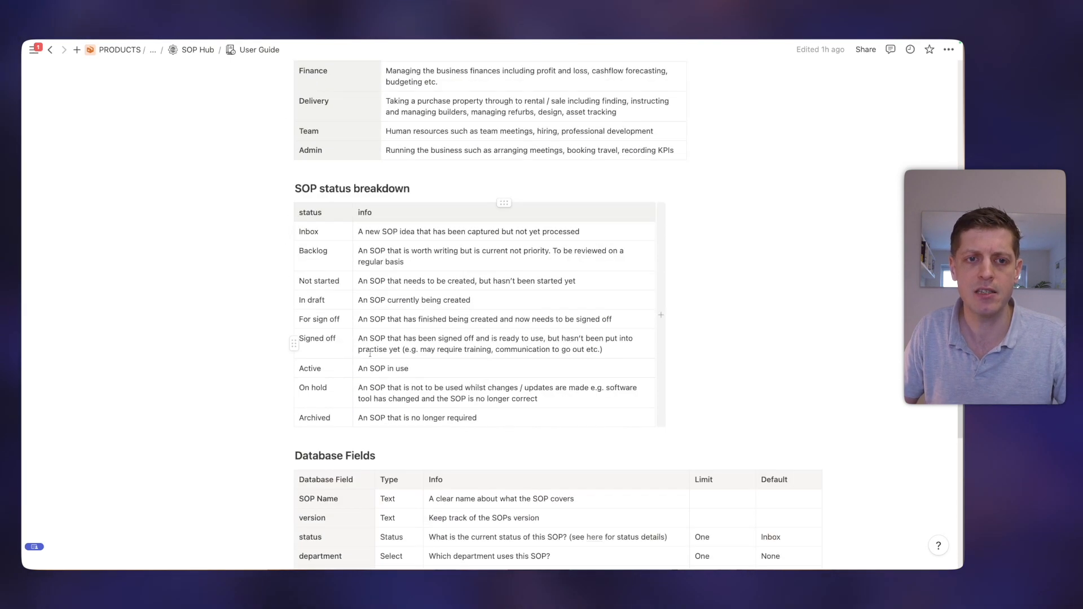